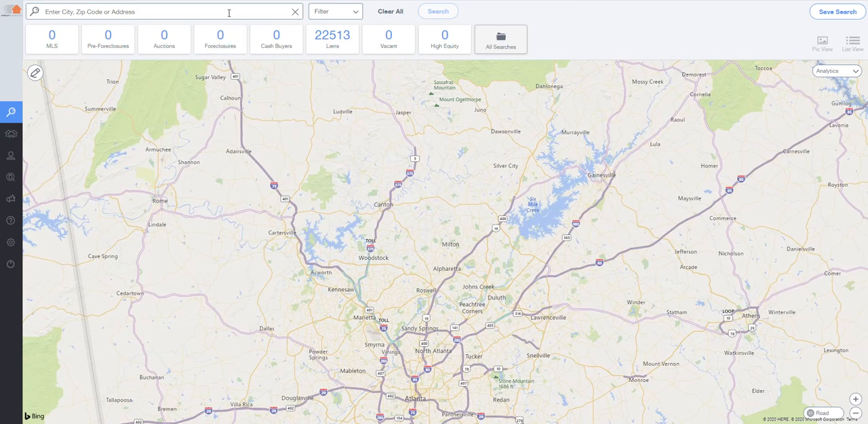
{"action": "left_click", "coordinate": [163, 11]}
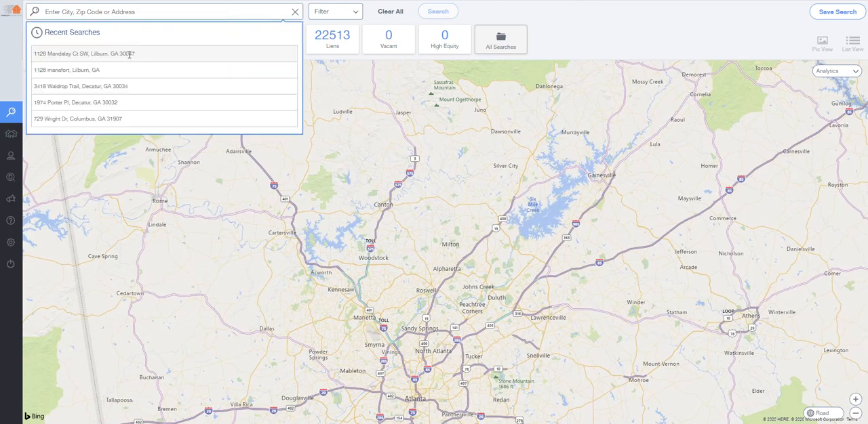
{"action": "left_click", "coordinate": [86, 55]}
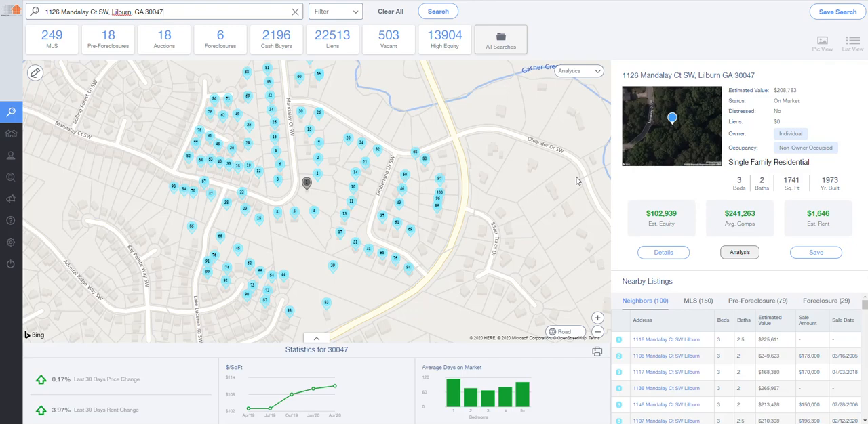
{"action": "mouse_move", "coordinate": [362, 168]}
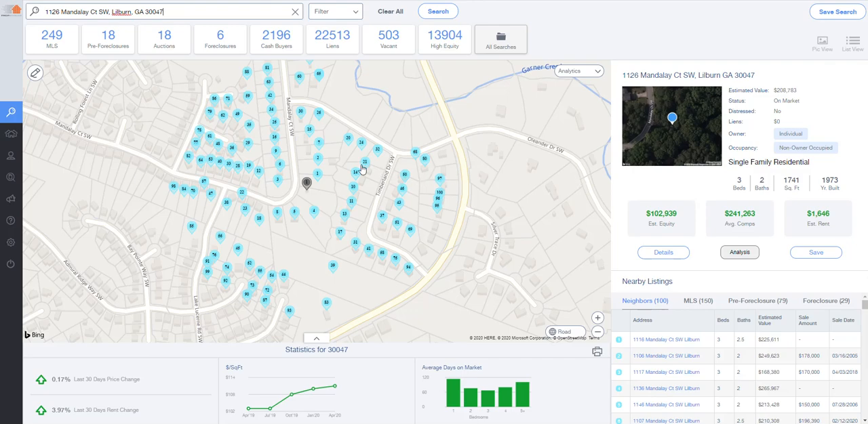
{"action": "left_click", "coordinate": [220, 38]}
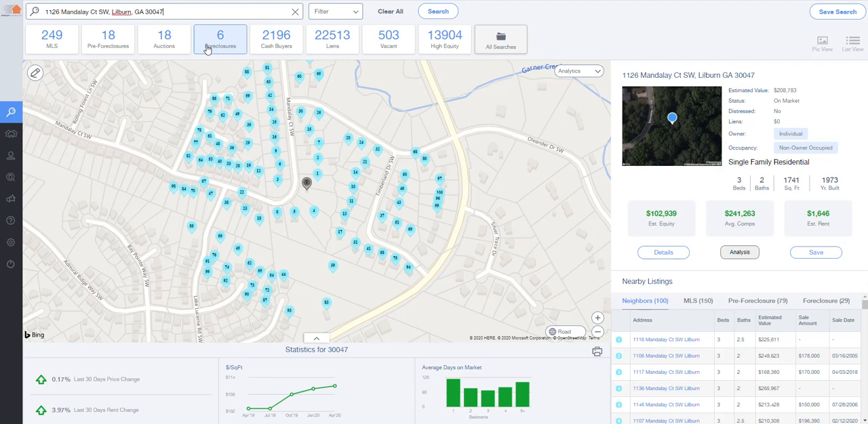
{"action": "mouse_move", "coordinate": [276, 38]}
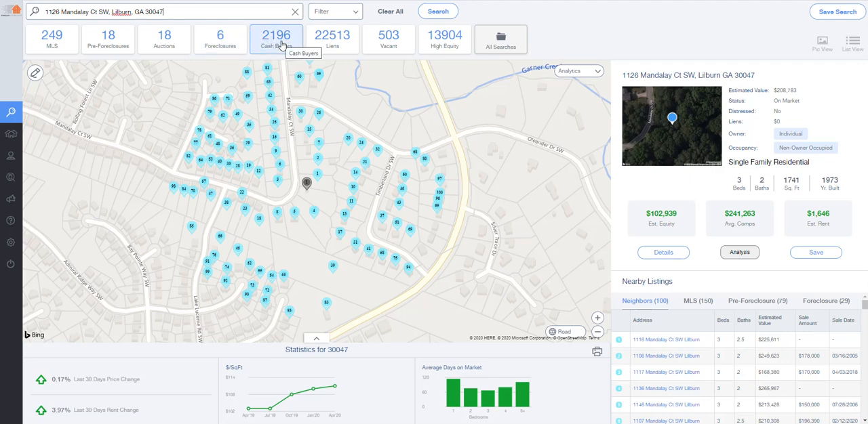
{"action": "mouse_move", "coordinate": [305, 179]}
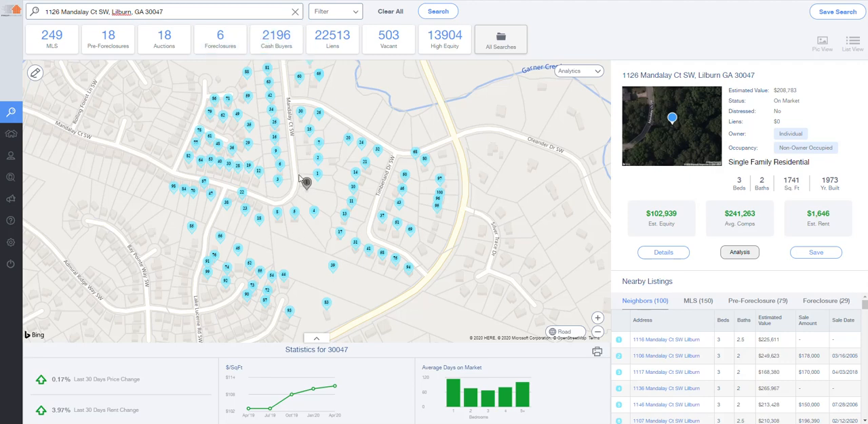
- Show the 2,196 cash buyer properties via the Cash Buyers count tile
{"action": "left_click", "coordinate": [277, 38]}
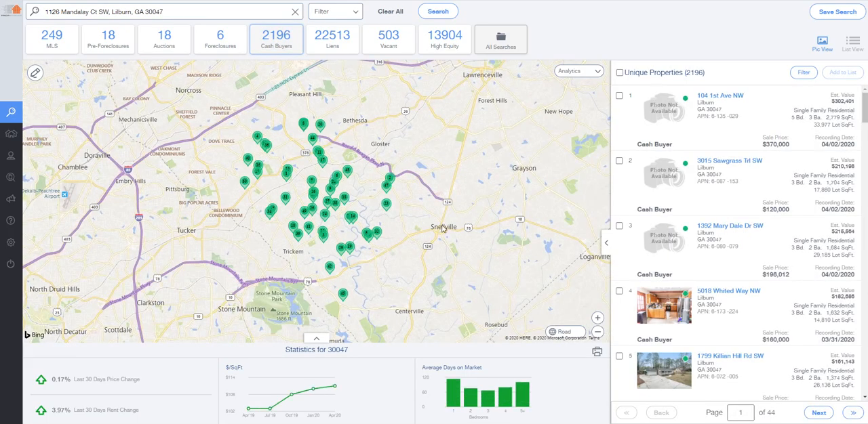
{"action": "mouse_move", "coordinate": [382, 201]}
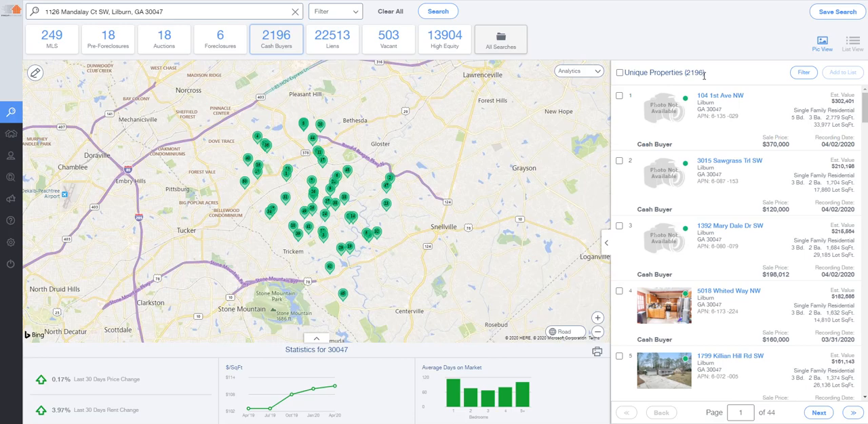
{"action": "mouse_move", "coordinate": [364, 101]}
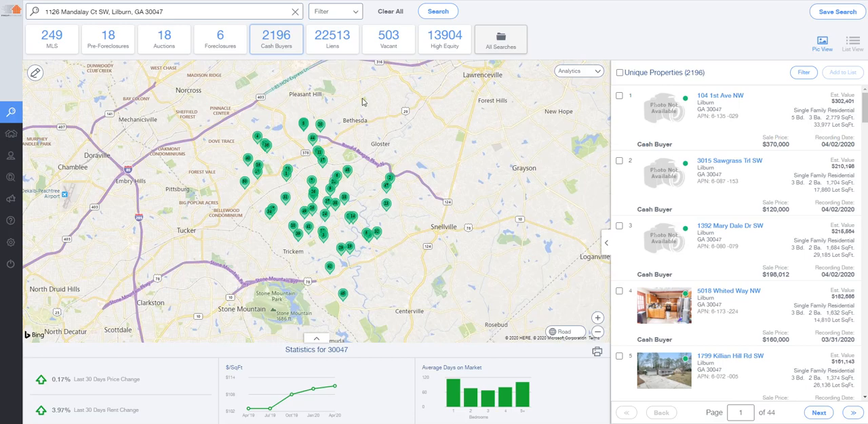
{"action": "mouse_move", "coordinate": [404, 125]}
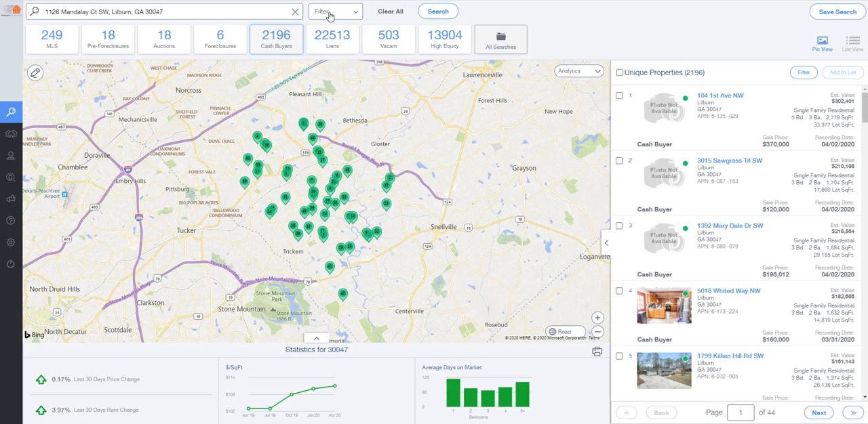
- Filter Property Characteristics to a Bedrooms minimum of 4, leaving 484 properties
{"action": "left_click", "coordinate": [335, 11]}
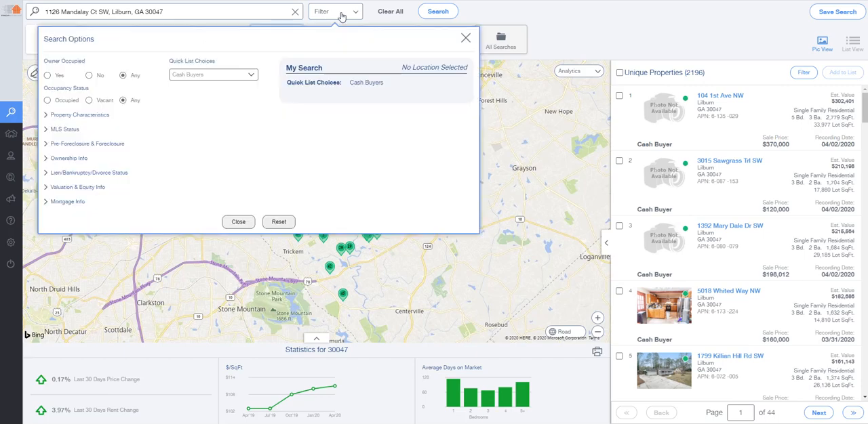
{"action": "mouse_move", "coordinate": [336, 103]}
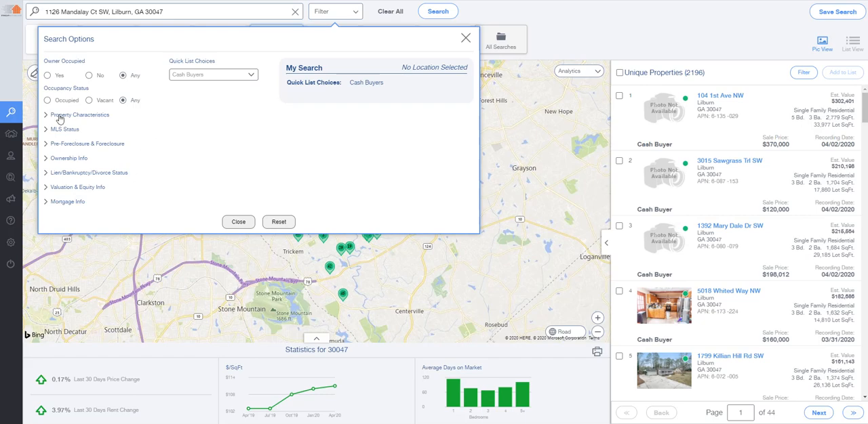
{"action": "left_click", "coordinate": [78, 114]}
{"action": "type", "text": "4"}
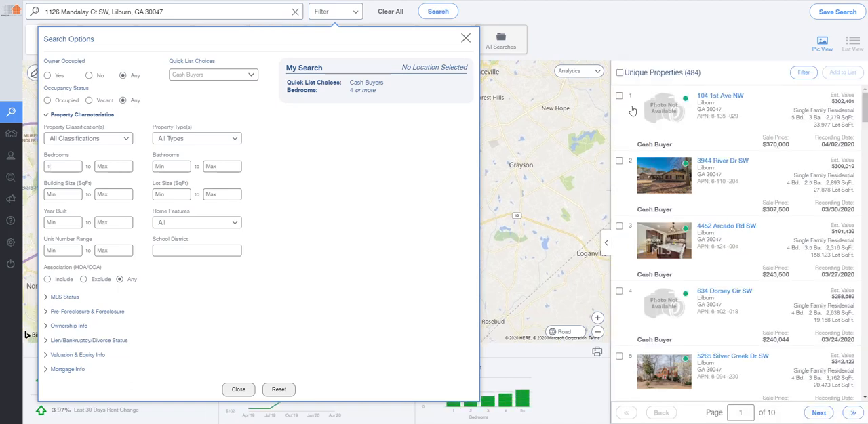
{"action": "mouse_move", "coordinate": [350, 223]}
{"action": "type", "text": "2"}
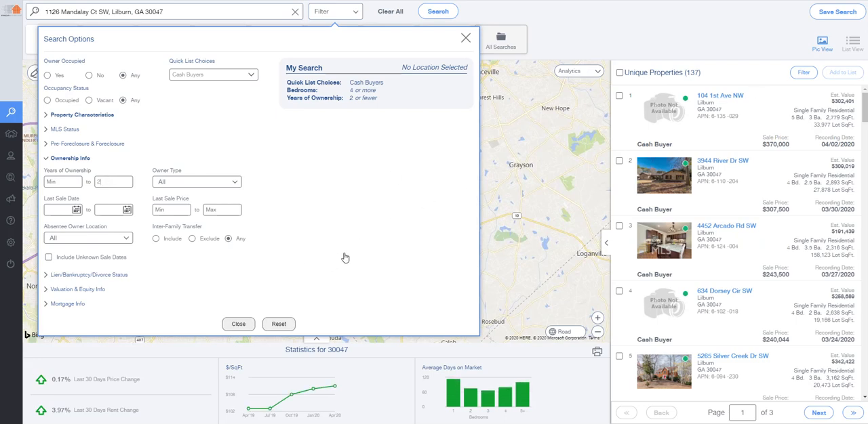
{"action": "mouse_move", "coordinate": [799, 179]}
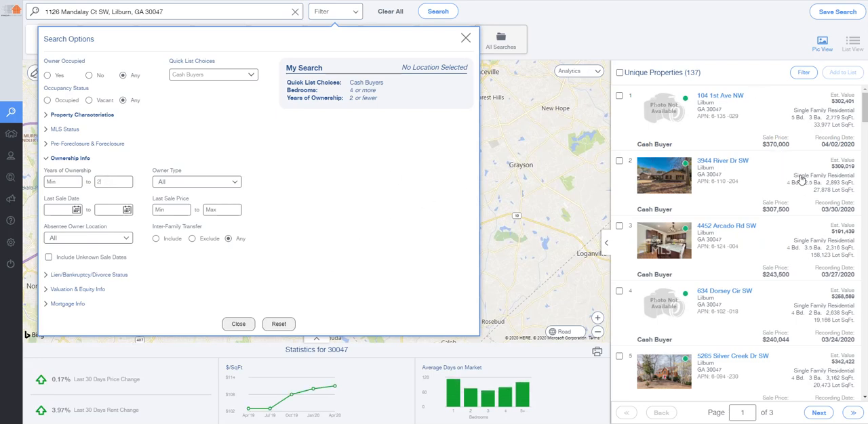
- Scroll down through the filtered results list after limiting ownership to 2 years or fewer
{"action": "scroll", "scroll_direction": "down", "scroll_amount": 3}
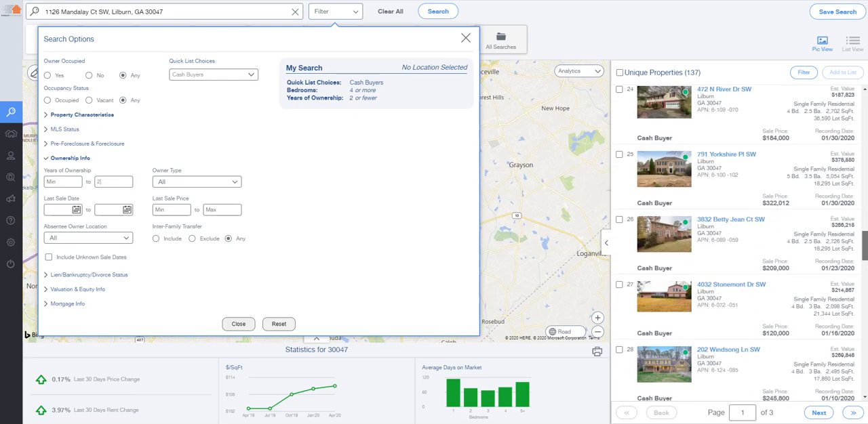
{"action": "scroll", "scroll_direction": "down", "scroll_amount": 3}
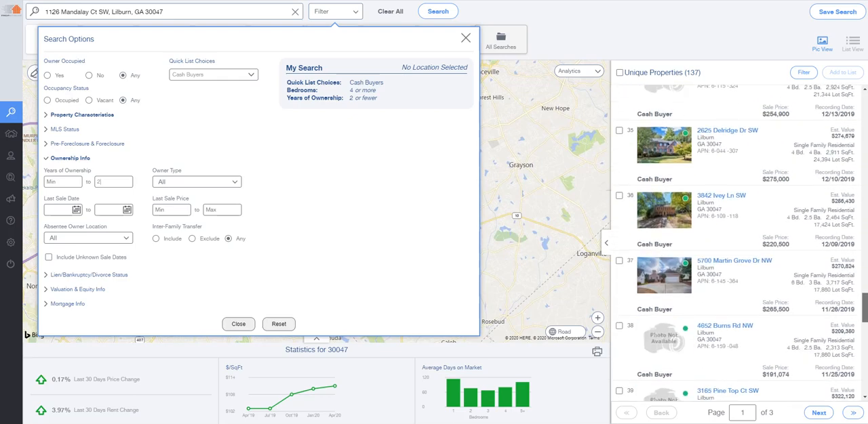
{"action": "scroll", "scroll_direction": "down", "scroll_amount": 3}
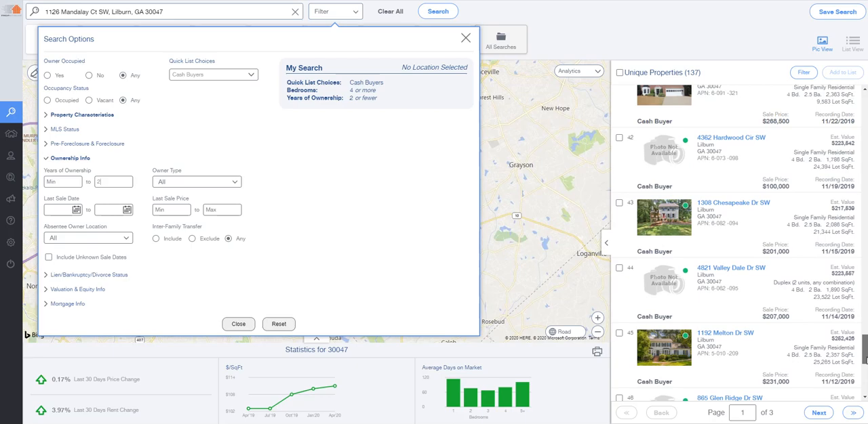
{"action": "scroll", "scroll_direction": "down", "scroll_amount": 3}
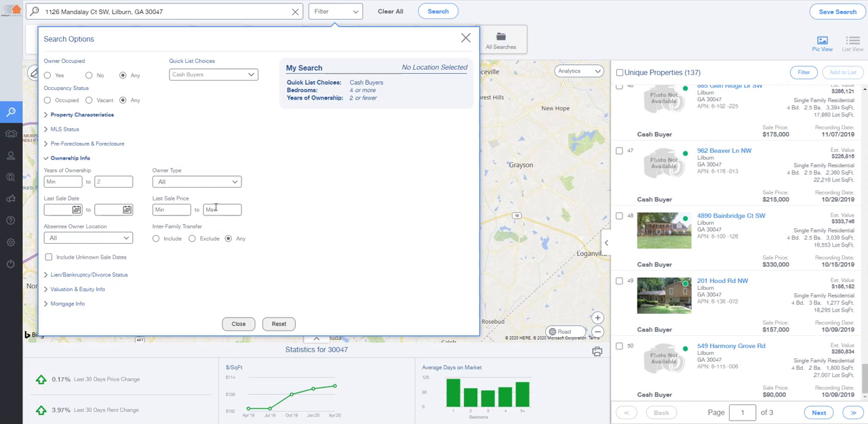
- Try Last Sale Price maximums of 200,000 and 150,000 before applying $175,000, leaving 30 properties
{"action": "type", "text": "2"}
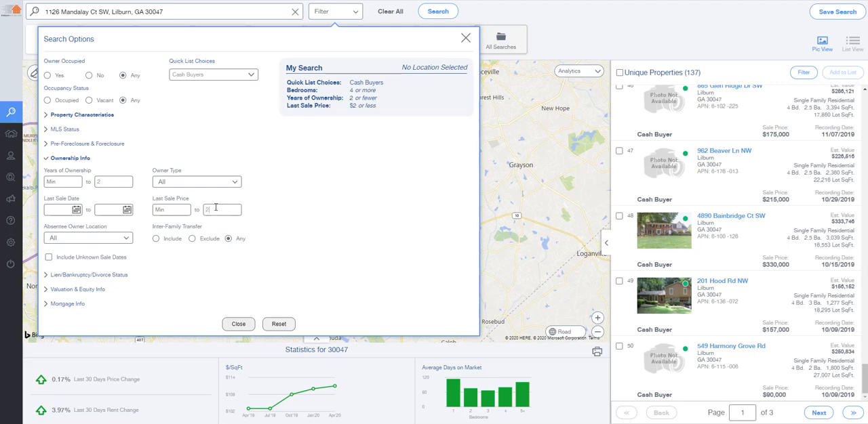
{"action": "type", "text": "200,000"}
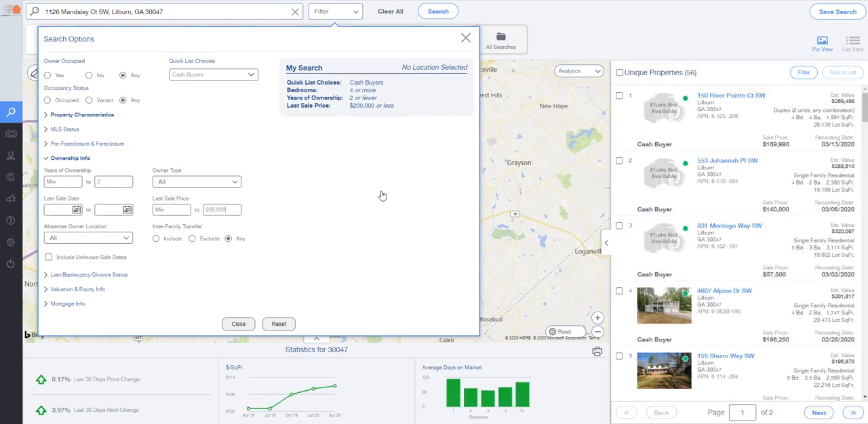
{"action": "triple_click", "coordinate": [219, 209]}
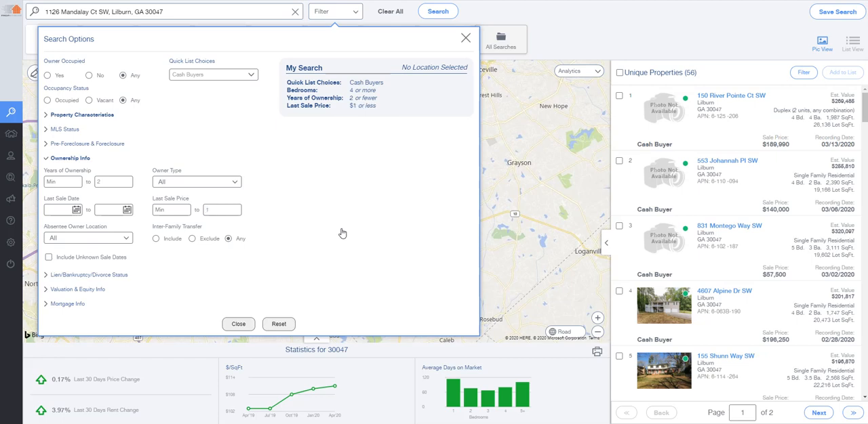
{"action": "type", "text": "150,000"}
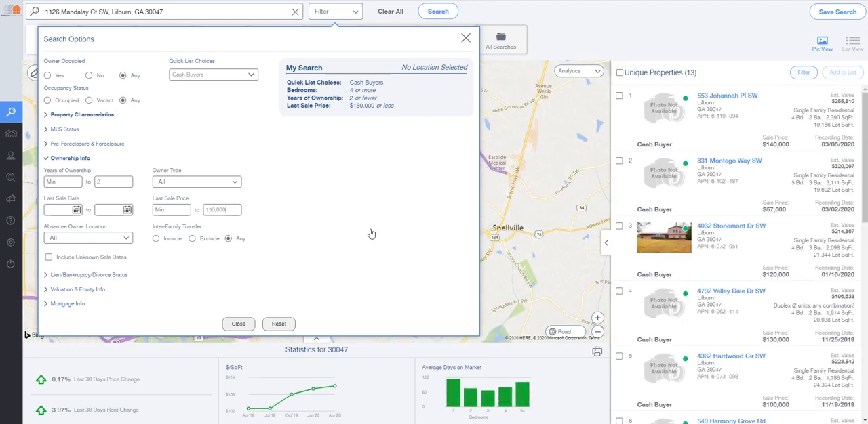
{"action": "mouse_move", "coordinate": [236, 249]}
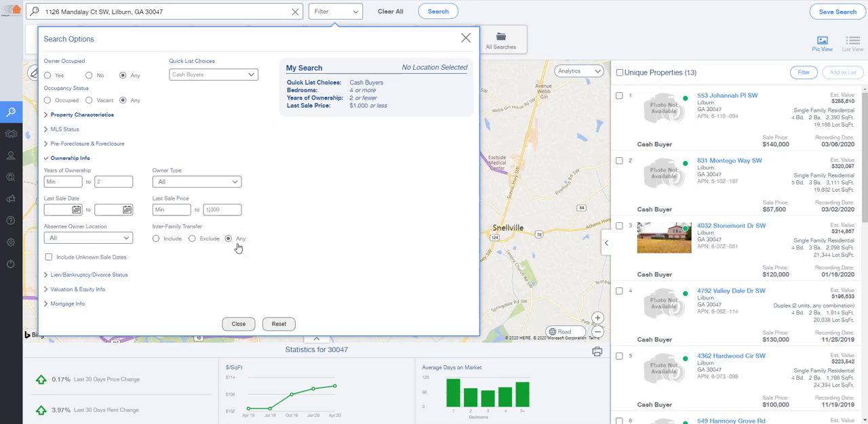
{"action": "left_click", "coordinate": [436, 11]}
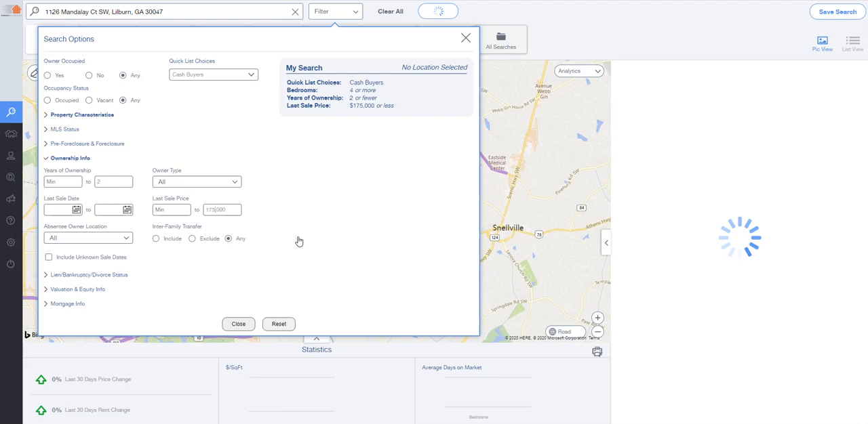
{"action": "left_click", "coordinate": [436, 11]}
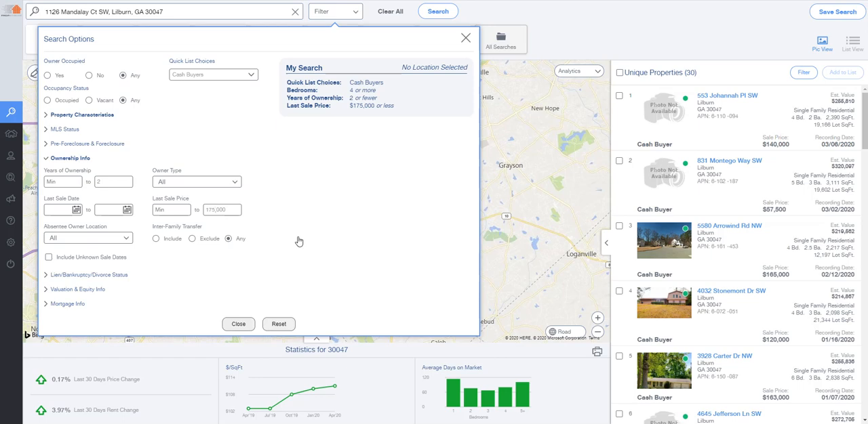
{"action": "mouse_move", "coordinate": [257, 316]}
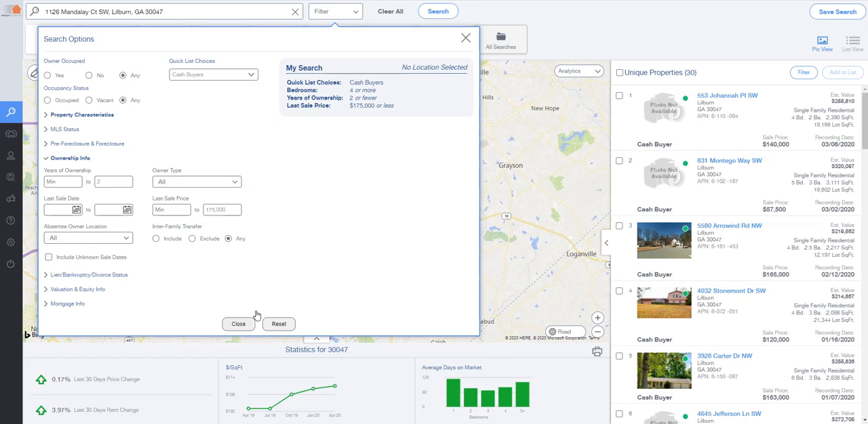
- Close the search options and select all 30 filtered cash buyer properties
{"action": "left_click", "coordinate": [239, 324]}
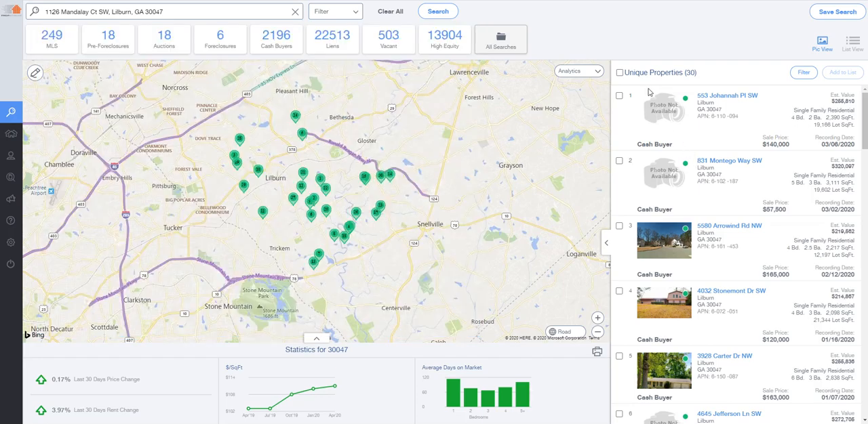
{"action": "left_click", "coordinate": [618, 73]}
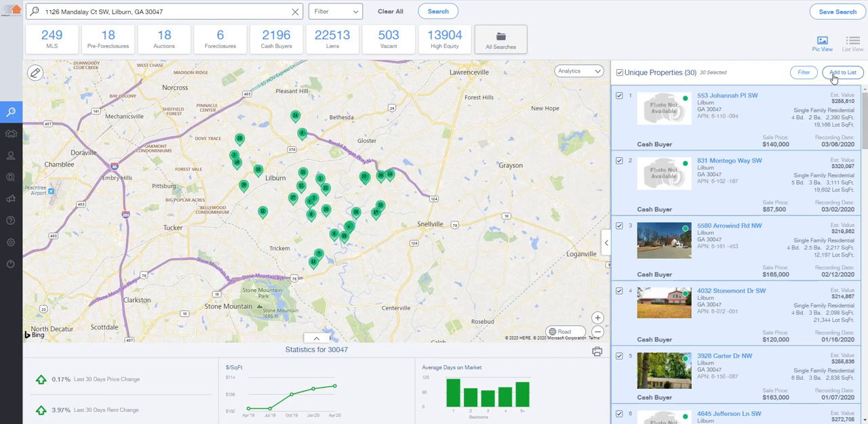
{"action": "mouse_move", "coordinate": [439, 173]}
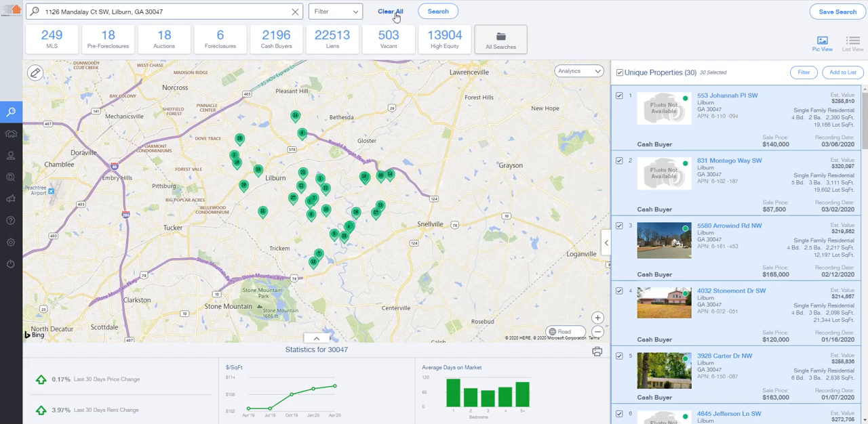
{"action": "left_click", "coordinate": [391, 11]}
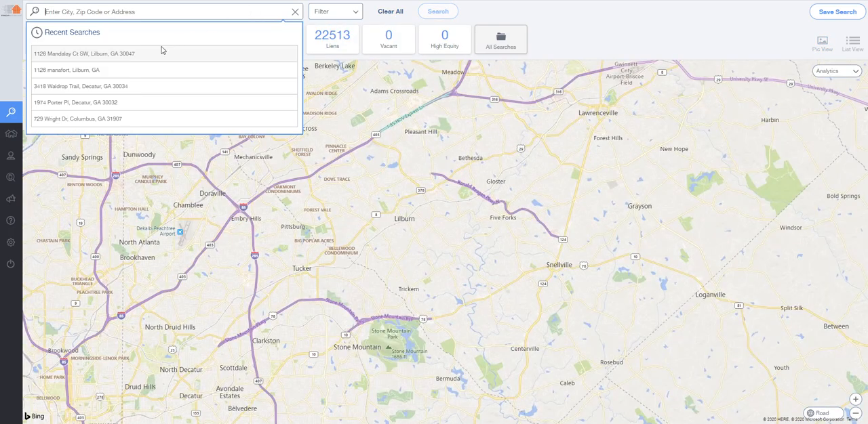
{"action": "left_click", "coordinate": [84, 55]}
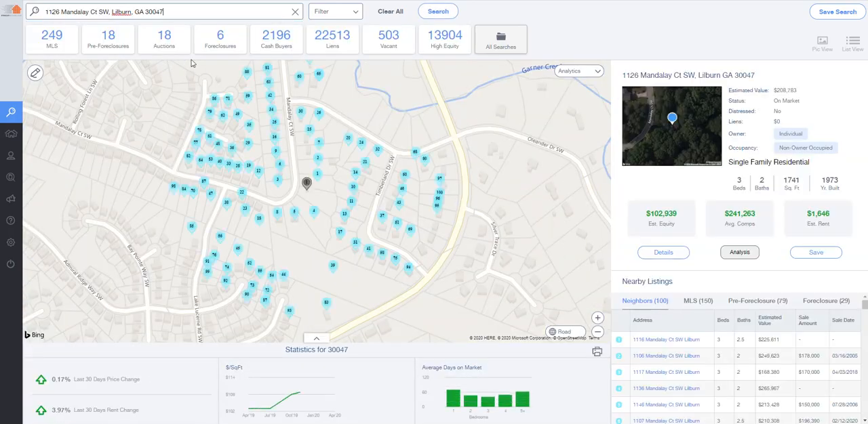
{"action": "left_click", "coordinate": [662, 252]}
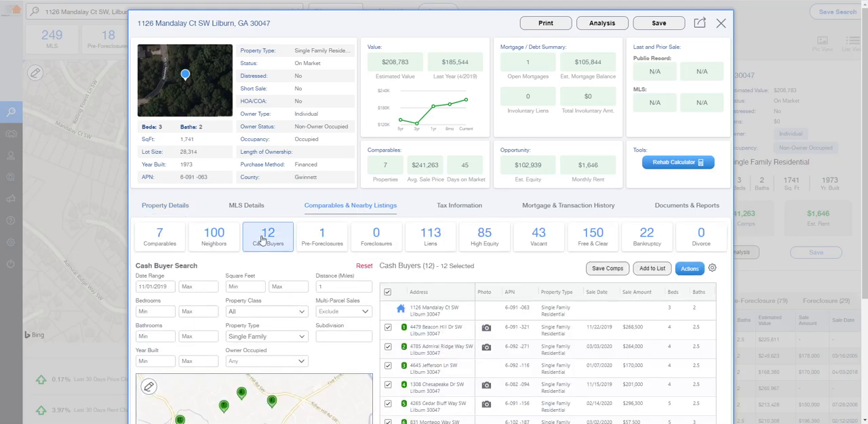
- Set the Cash Buyer Search date range start to October 1, 2019, raising results to 42
{"action": "scroll", "scroll_direction": "down", "scroll_amount": 3}
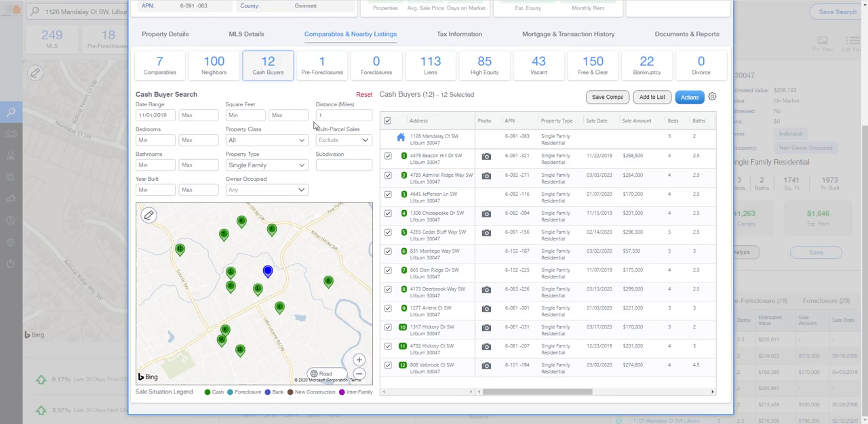
{"action": "mouse_move", "coordinate": [340, 120]}
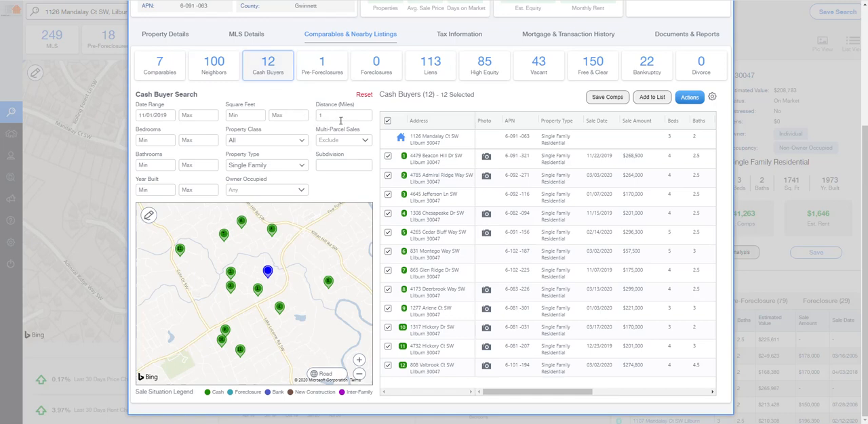
{"action": "mouse_move", "coordinate": [342, 145]}
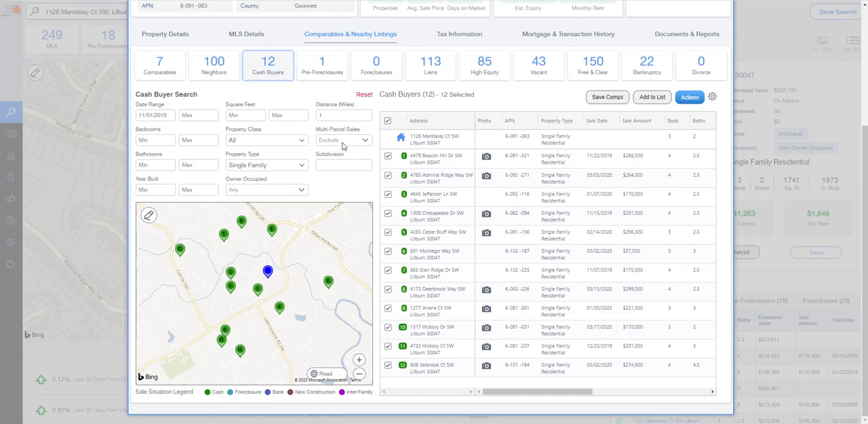
{"action": "mouse_move", "coordinate": [210, 250]}
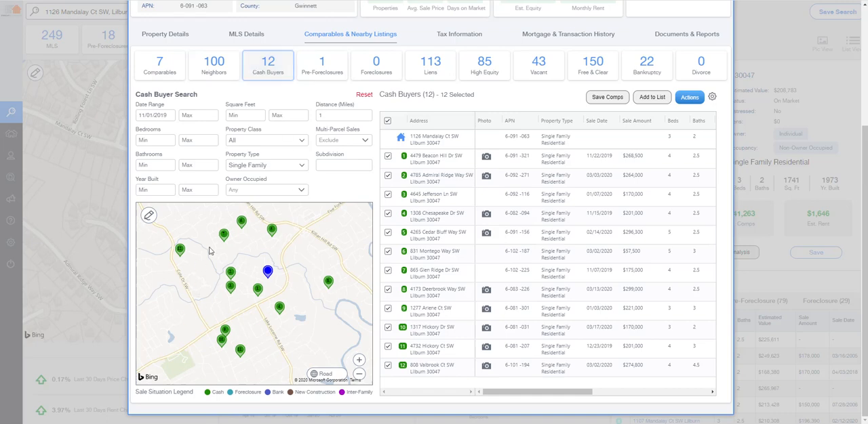
{"action": "mouse_move", "coordinate": [244, 247]}
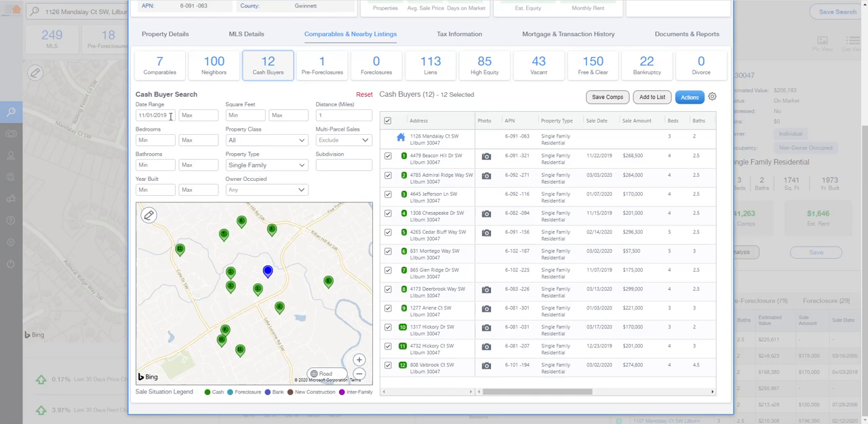
{"action": "mouse_move", "coordinate": [198, 133]}
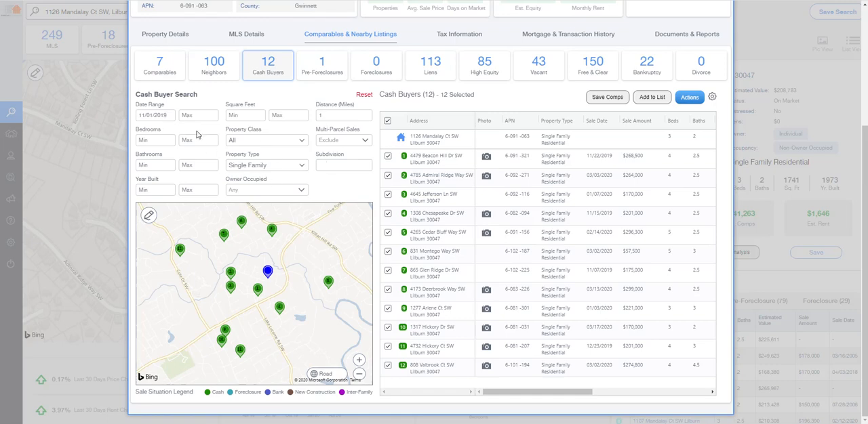
{"action": "left_click", "coordinate": [155, 114]}
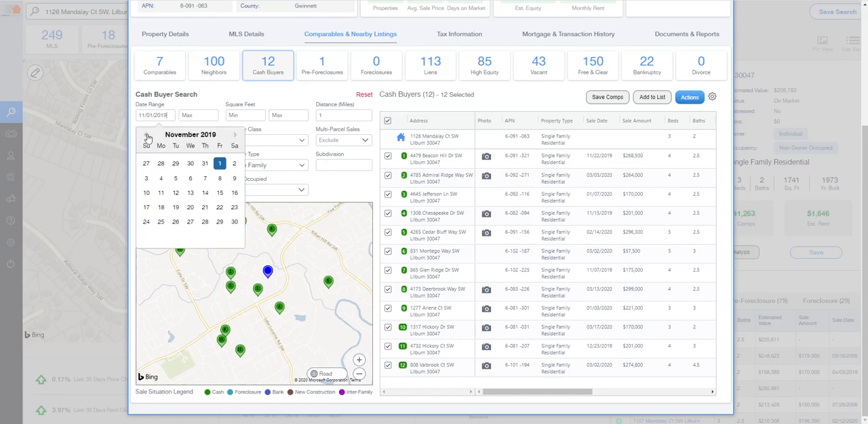
{"action": "left_click", "coordinate": [146, 135]}
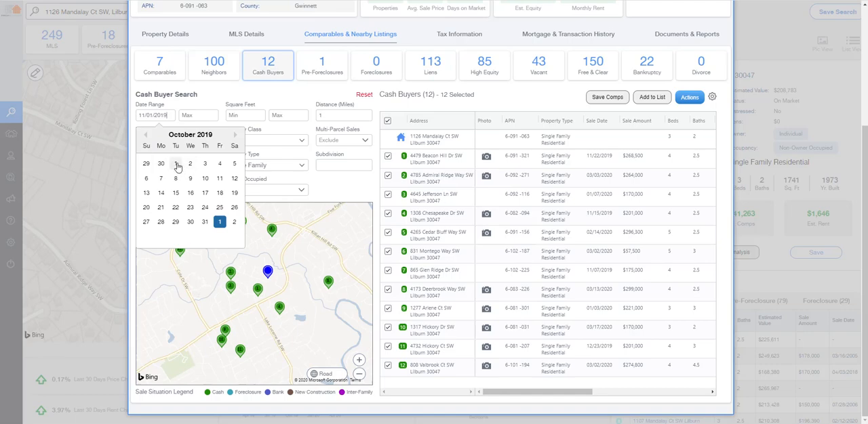
{"action": "left_click", "coordinate": [219, 222]}
{"action": "type", "text": "2"}
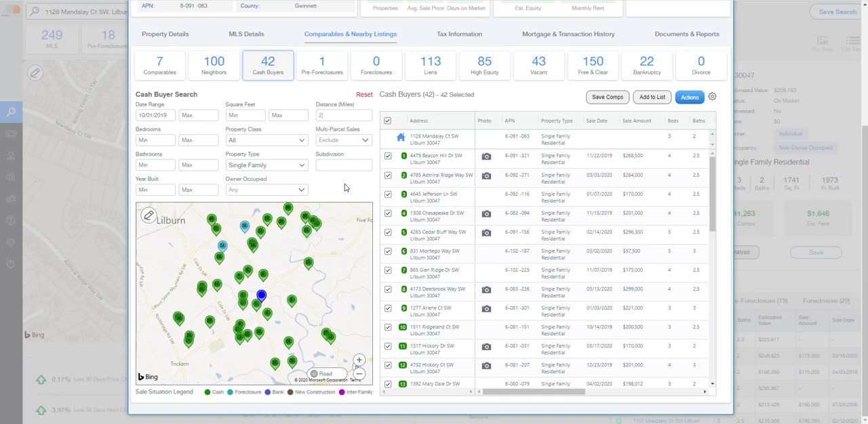
{"action": "mouse_move", "coordinate": [154, 116]}
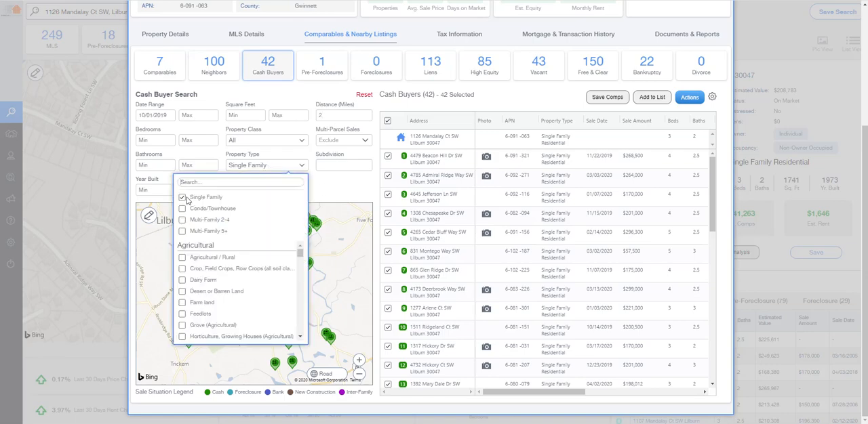
{"action": "left_click", "coordinate": [182, 197]}
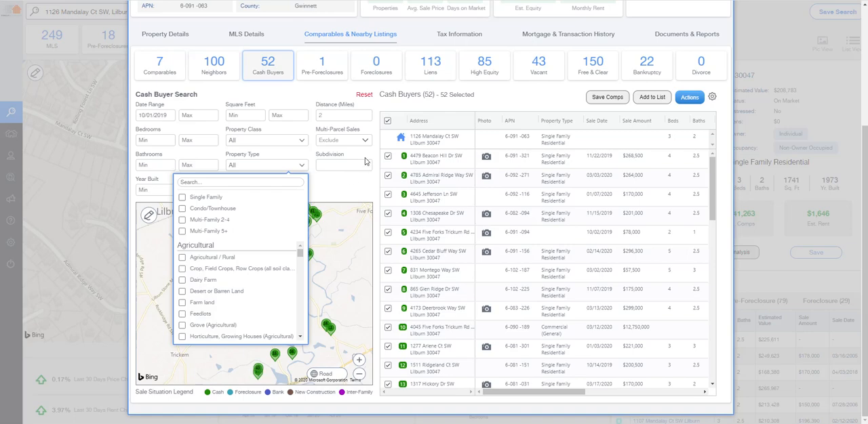
{"action": "left_click", "coordinate": [181, 196]}
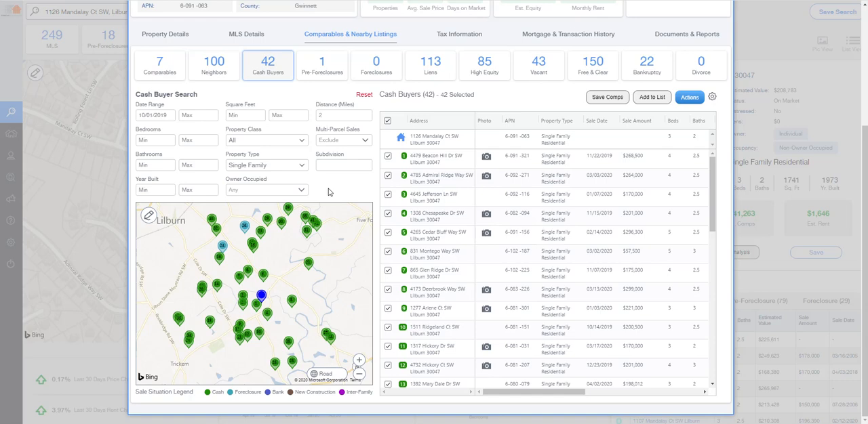
- Toggle Multi-Parcel Sales between Include and Exclude, ending on Include for 14 cash buyers
{"action": "left_click", "coordinate": [344, 139]}
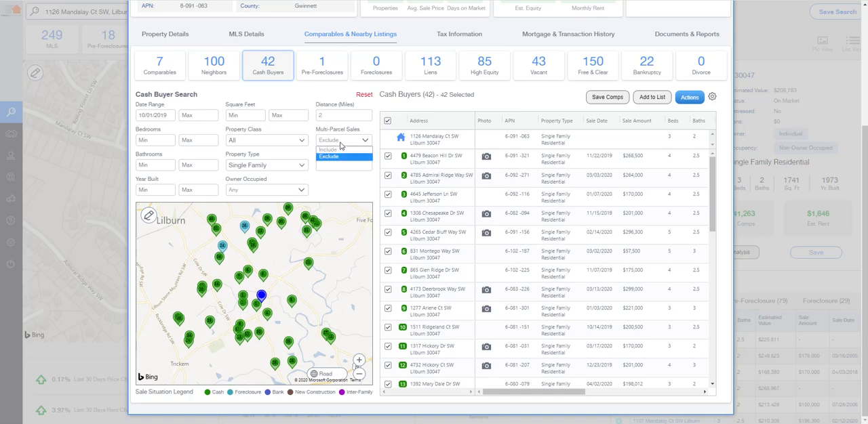
{"action": "mouse_move", "coordinate": [344, 149]}
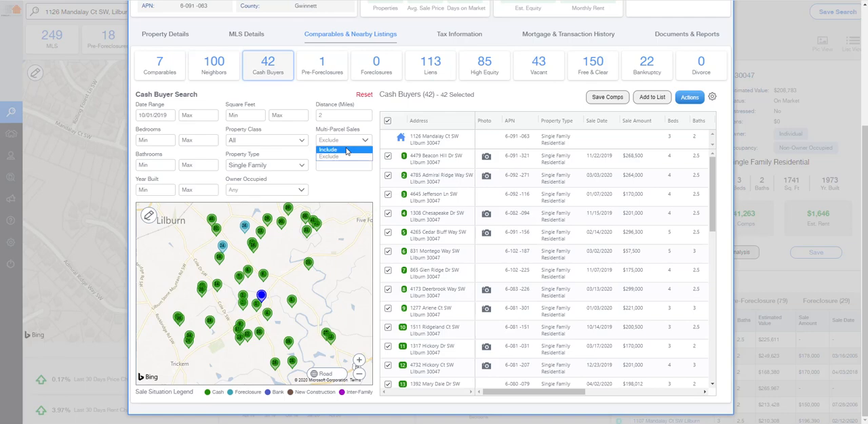
{"action": "left_click", "coordinate": [328, 150]}
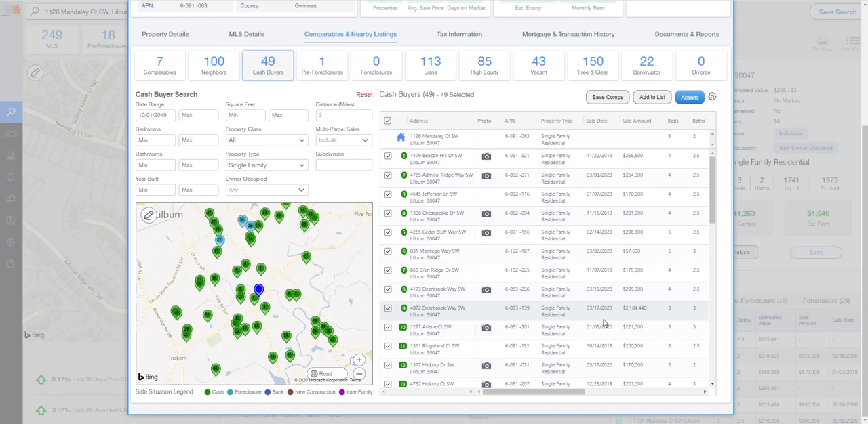
{"action": "mouse_move", "coordinate": [683, 315]}
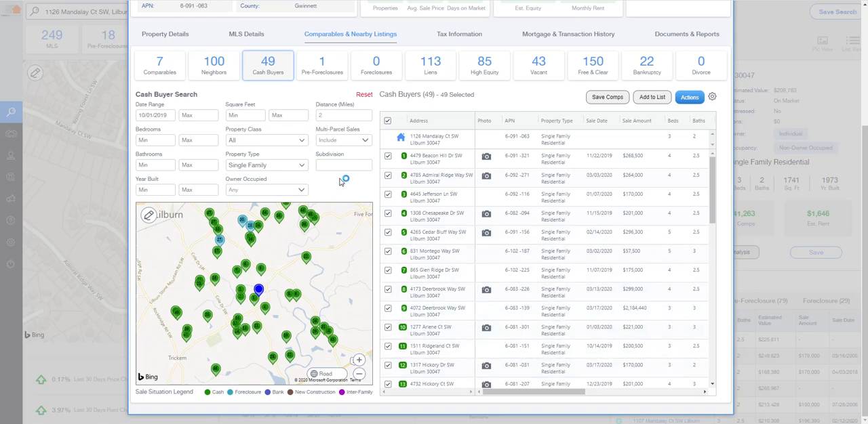
{"action": "left_click", "coordinate": [344, 141]}
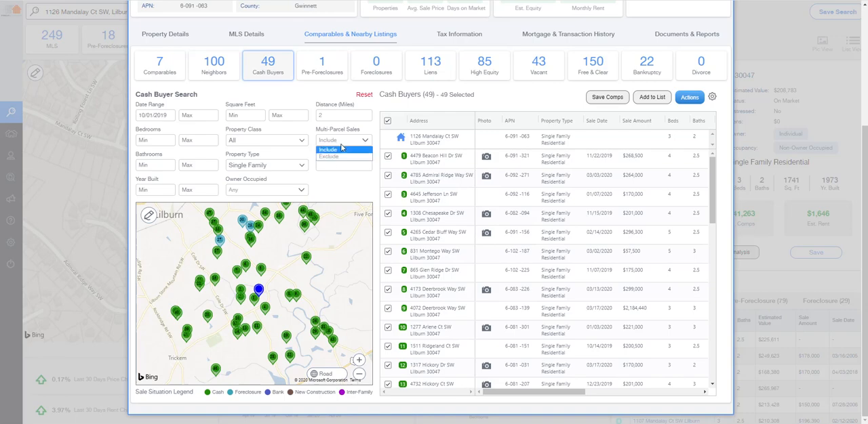
{"action": "left_click", "coordinate": [328, 157]}
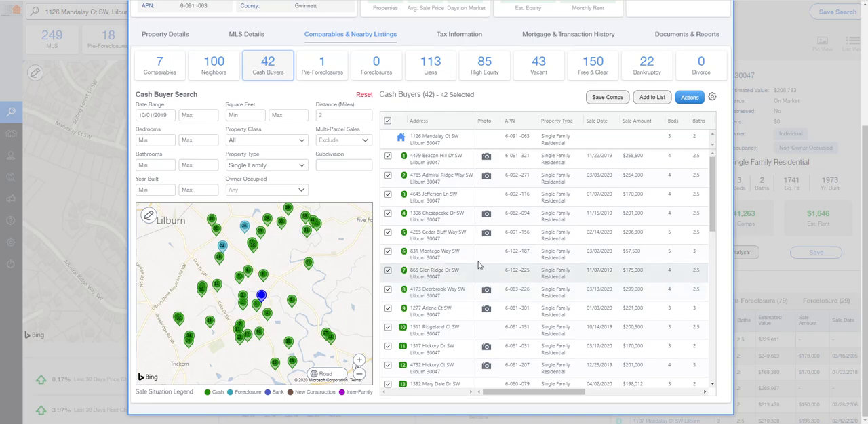
{"action": "left_click", "coordinate": [344, 141]}
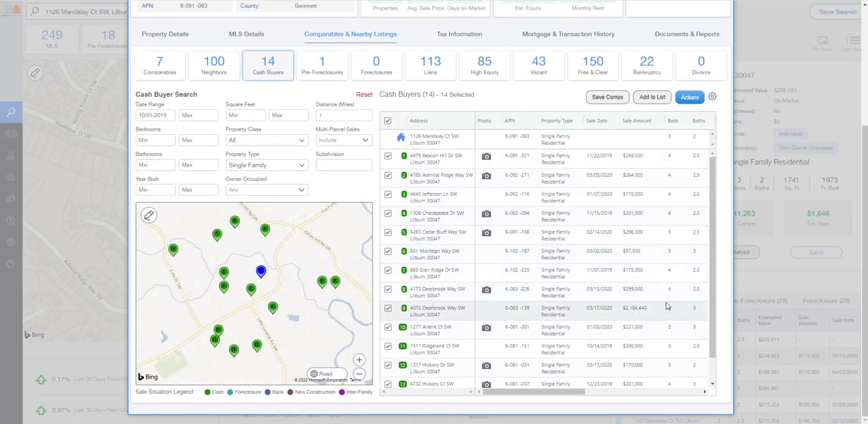
{"action": "mouse_move", "coordinate": [644, 317]}
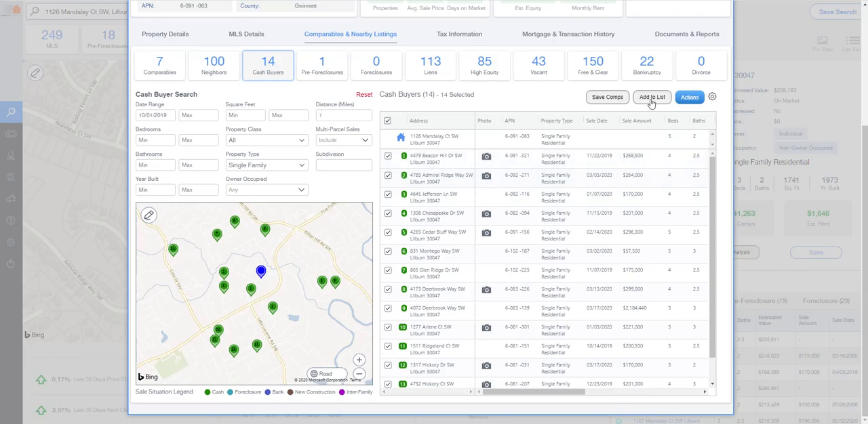
- Add the 14 cash buyers to the Test Mandalay Cash Buyers list, save, and close the report
{"action": "left_click", "coordinate": [650, 98]}
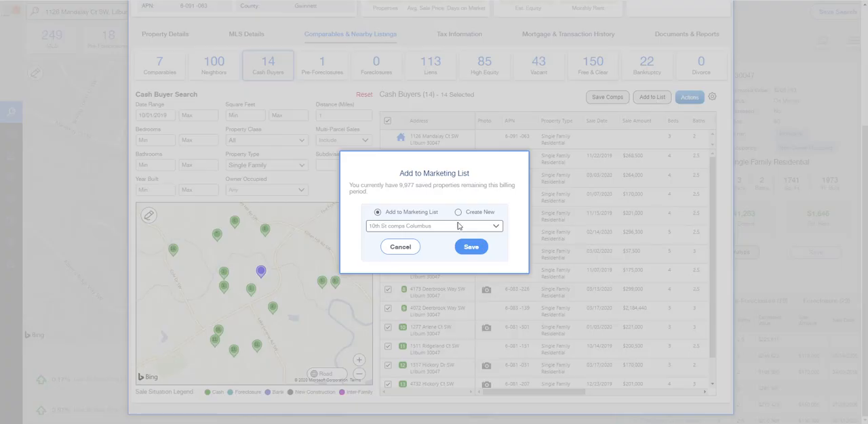
{"action": "mouse_move", "coordinate": [466, 231]}
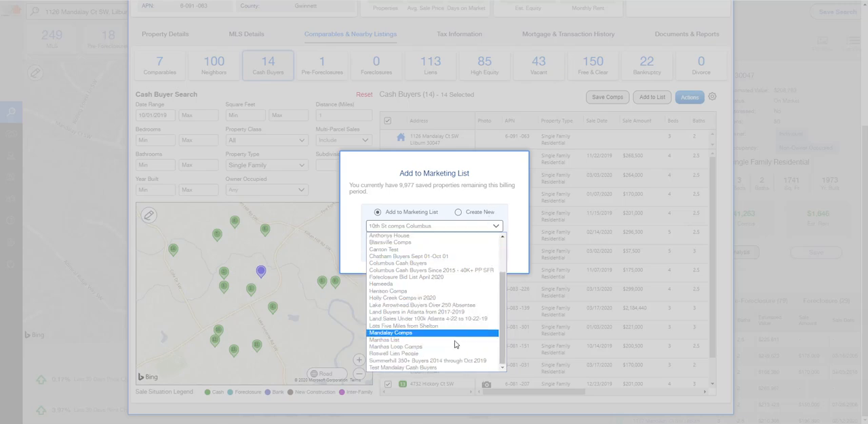
{"action": "left_click", "coordinate": [401, 369]}
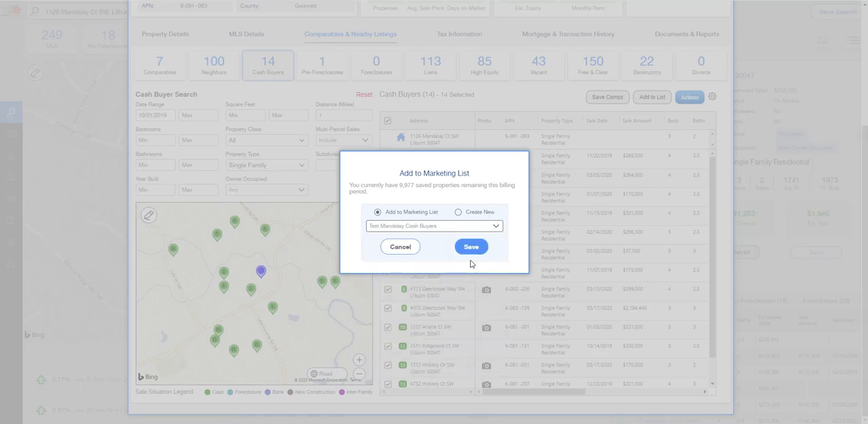
{"action": "left_click", "coordinate": [470, 247]}
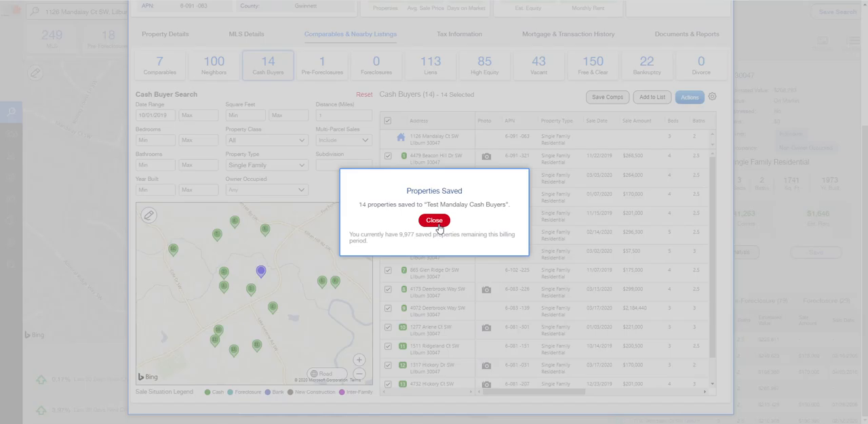
{"action": "left_click", "coordinate": [434, 219]}
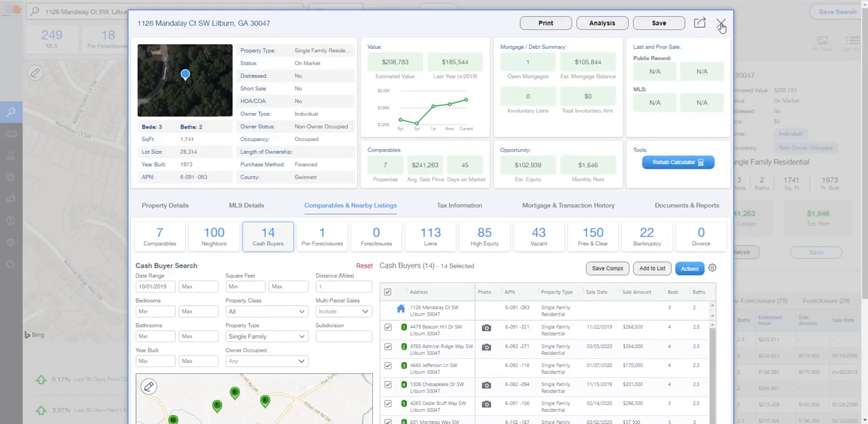
{"action": "left_click", "coordinate": [721, 23]}
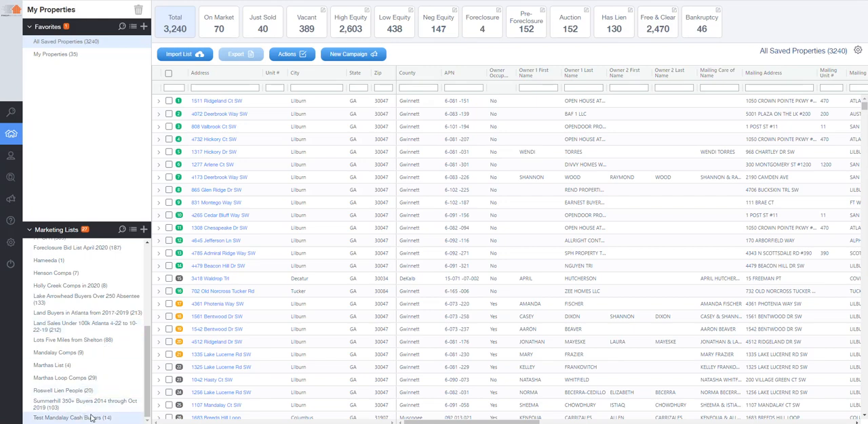
{"action": "left_click", "coordinate": [70, 418]}
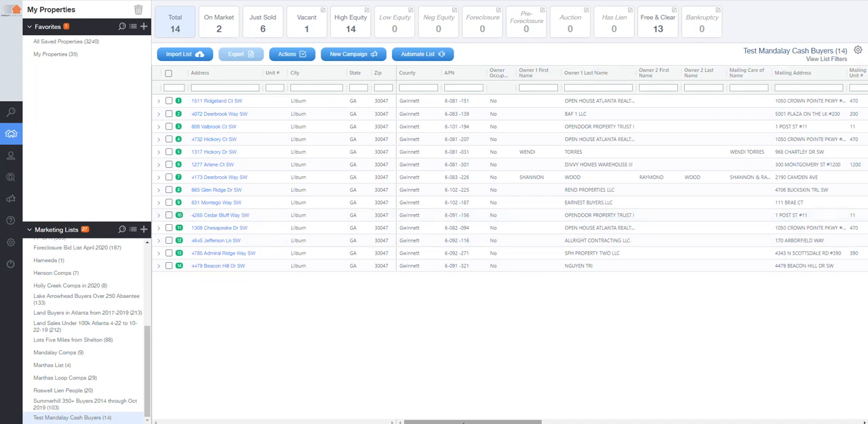
{"action": "scroll", "scroll_direction": "right", "scroll_amount": 3}
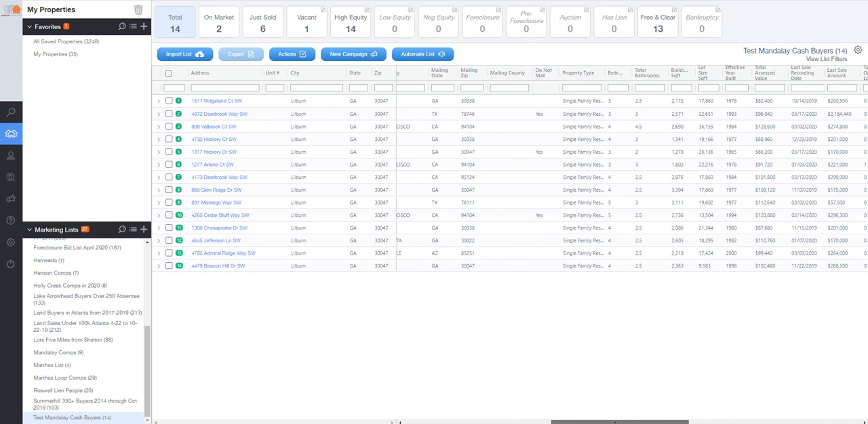
{"action": "scroll", "scroll_direction": "right", "scroll_amount": 3}
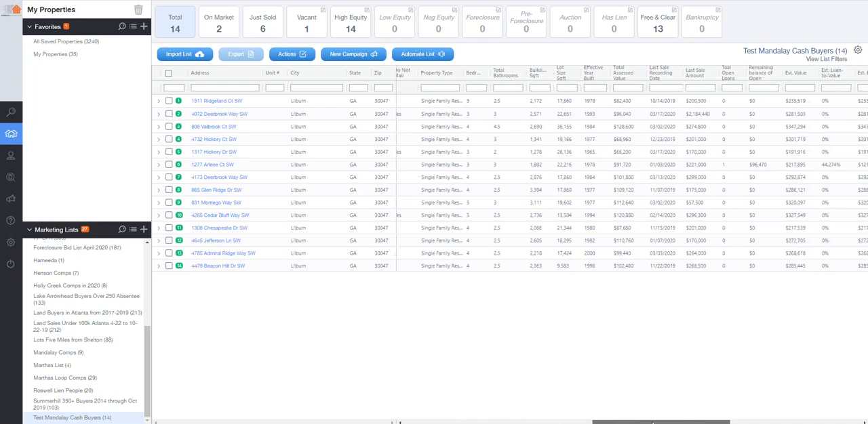
{"action": "scroll", "scroll_direction": "right", "scroll_amount": 3}
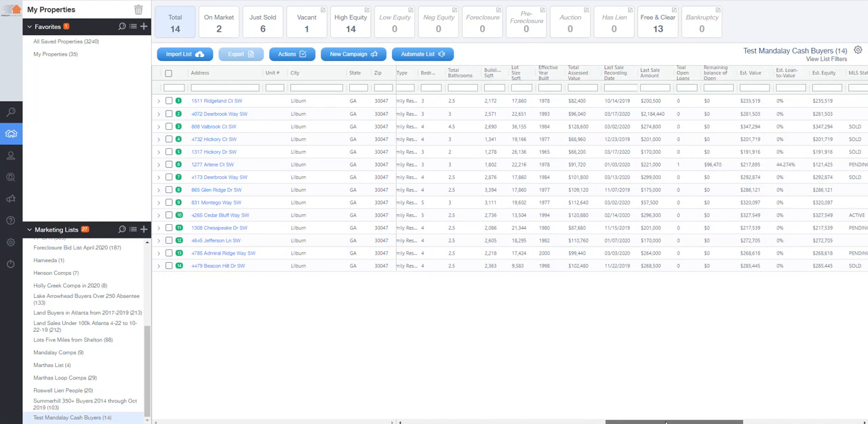
{"action": "scroll", "scroll_direction": "right", "scroll_amount": 3}
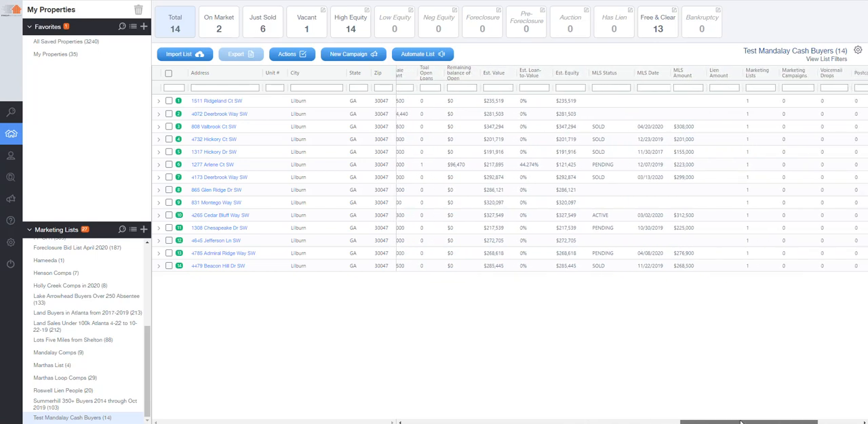
{"action": "scroll", "scroll_direction": "right", "scroll_amount": 3}
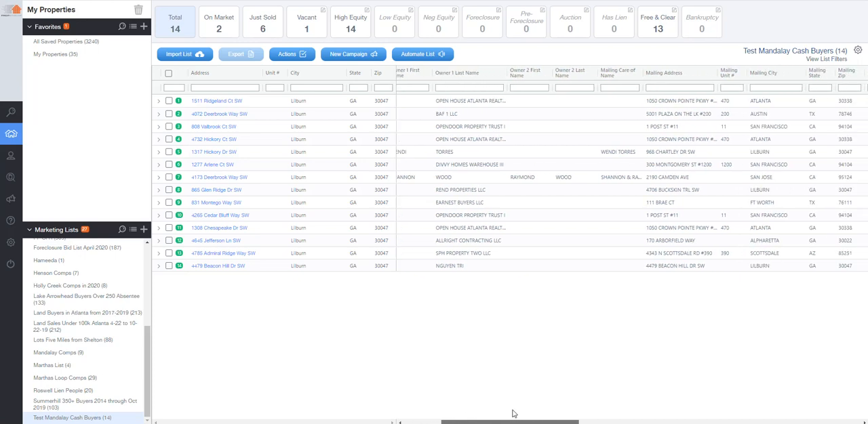
{"action": "scroll", "scroll_direction": "right", "scroll_amount": 3}
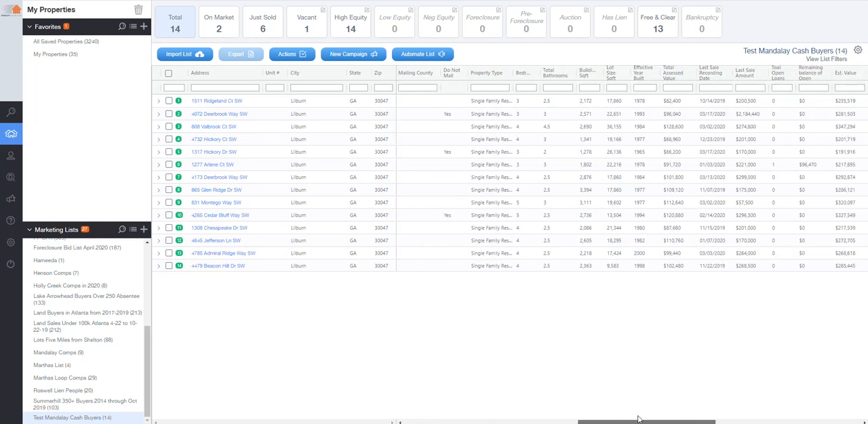
{"action": "scroll", "scroll_direction": "right", "scroll_amount": 3}
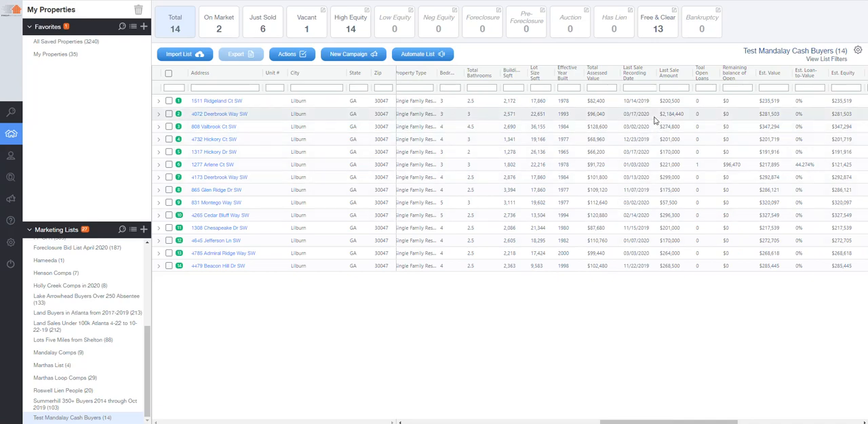
- Select all 14 list properties and start a Skip Tracing order from New Campaign
{"action": "left_click", "coordinate": [168, 114]}
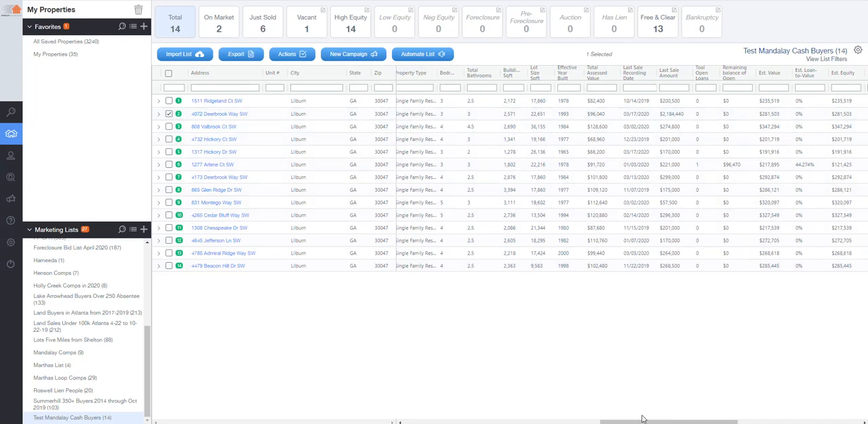
{"action": "scroll", "scroll_direction": "right", "scroll_amount": 3}
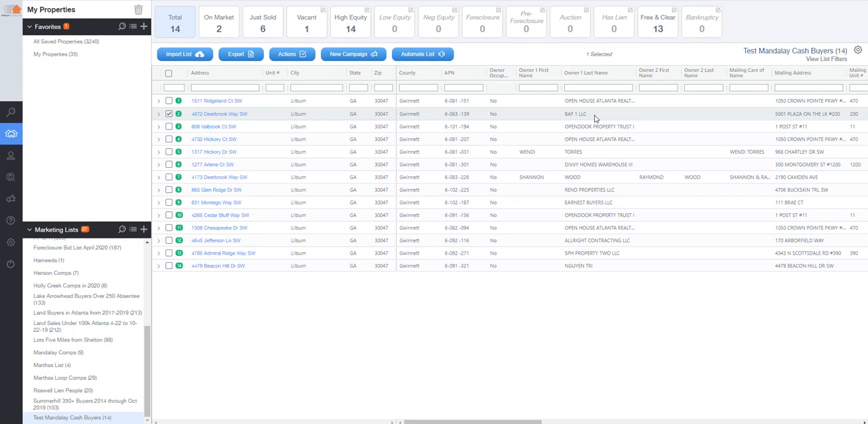
{"action": "mouse_move", "coordinate": [613, 314]}
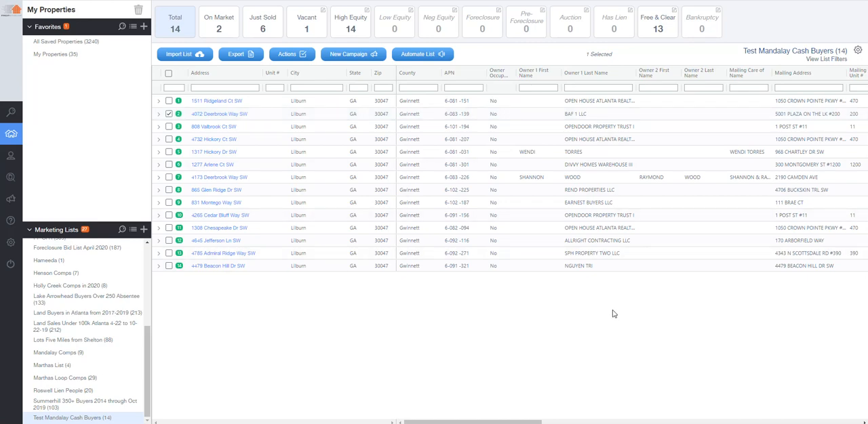
{"action": "mouse_move", "coordinate": [576, 126]}
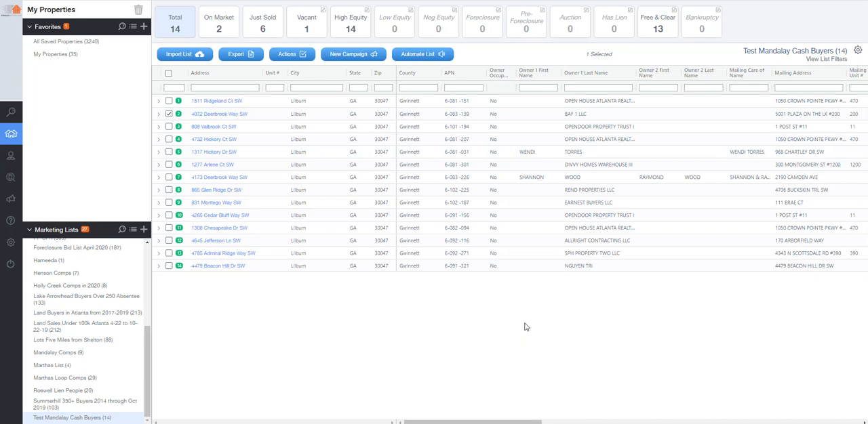
{"action": "mouse_move", "coordinate": [512, 336]}
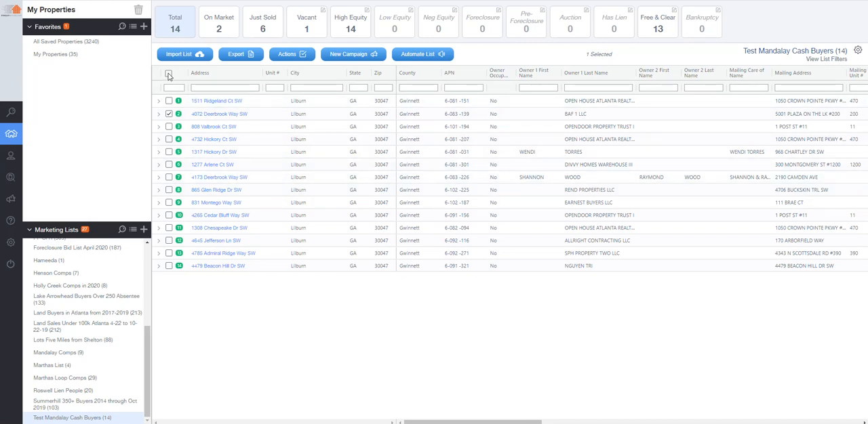
{"action": "left_click", "coordinate": [168, 74]}
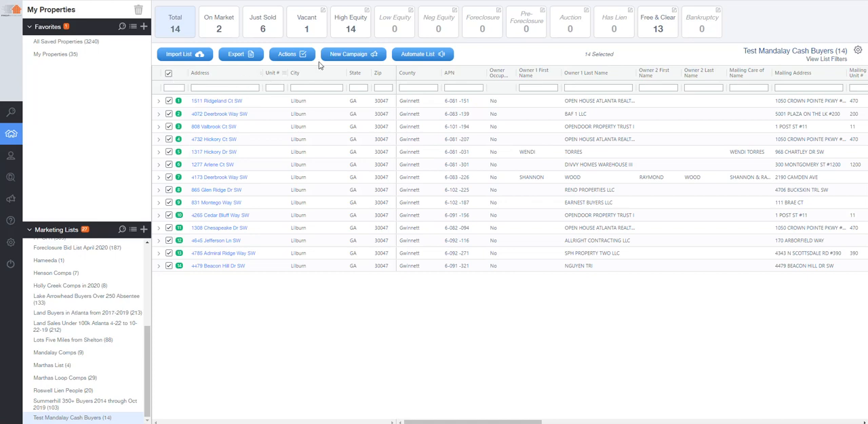
{"action": "left_click", "coordinate": [353, 54]}
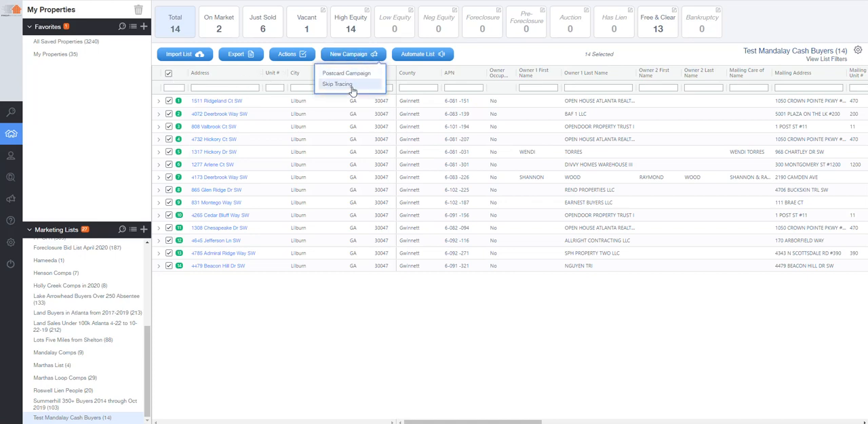
{"action": "left_click", "coordinate": [337, 84]}
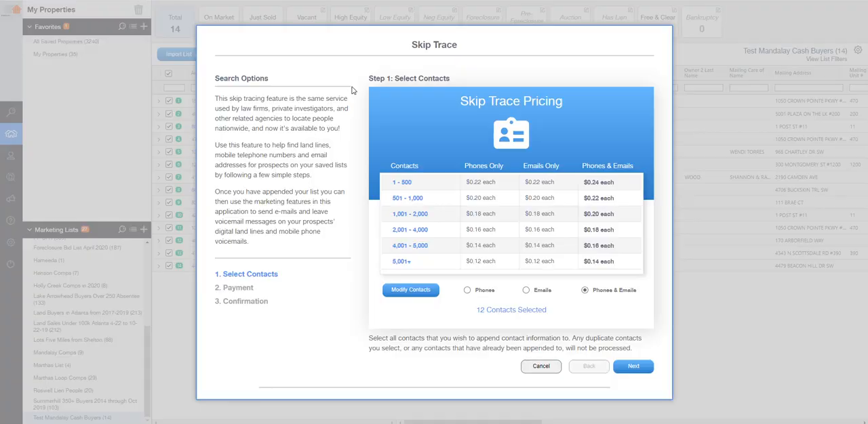
{"action": "mouse_move", "coordinate": [599, 246]}
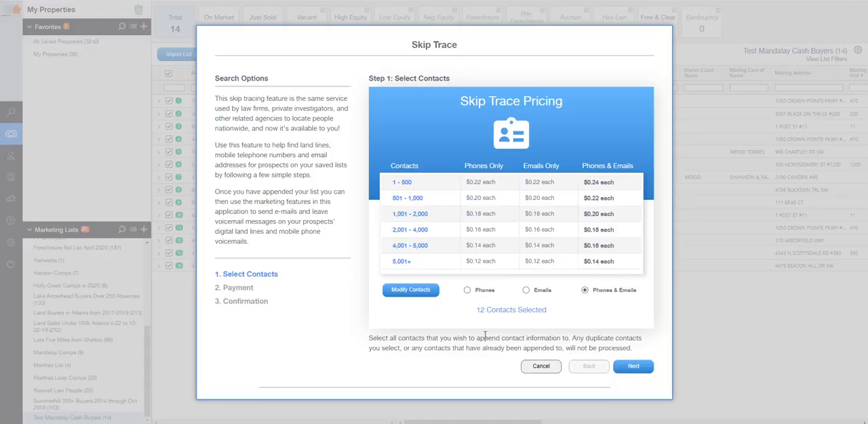
{"action": "mouse_move", "coordinate": [631, 366]}
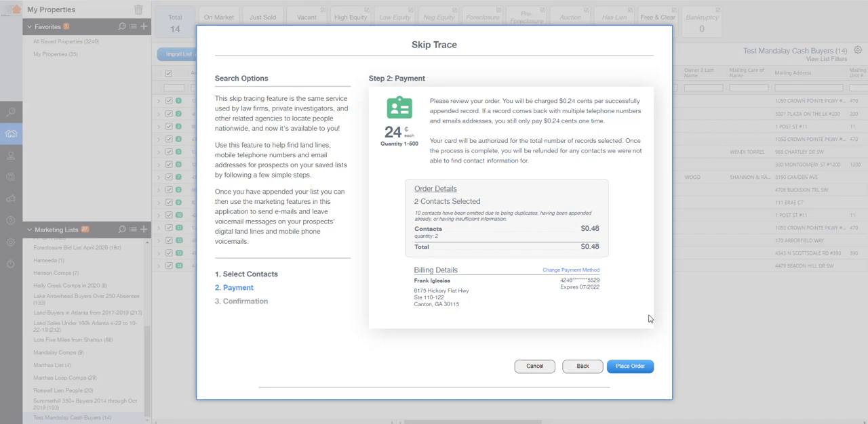
{"action": "mouse_move", "coordinate": [534, 366]}
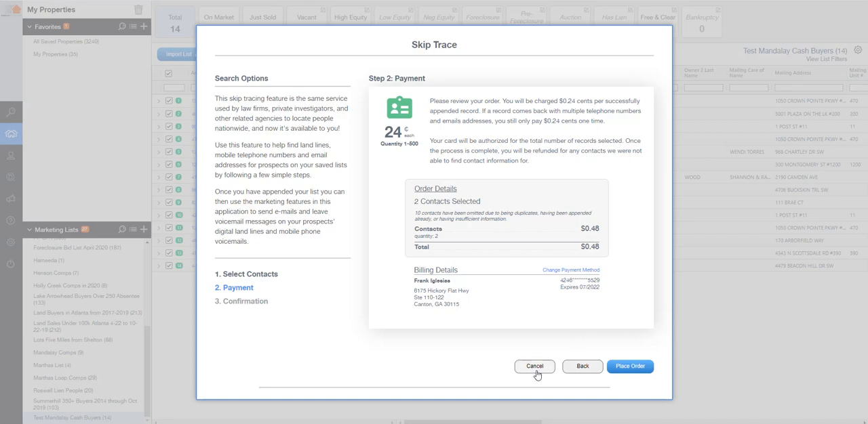
- Cancel the 2-contact $0.48 skip trace order at the payment step
{"action": "left_click", "coordinate": [534, 366]}
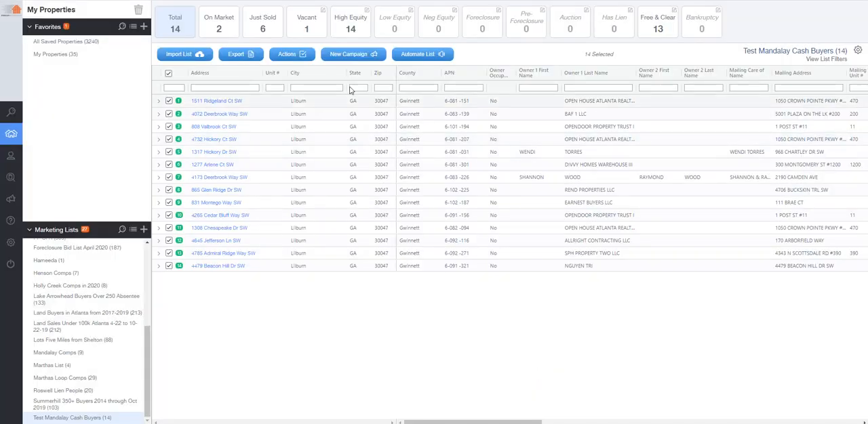
- Start a new postcard campaign at the oversized size and browse the template gallery
{"action": "left_click", "coordinate": [352, 54]}
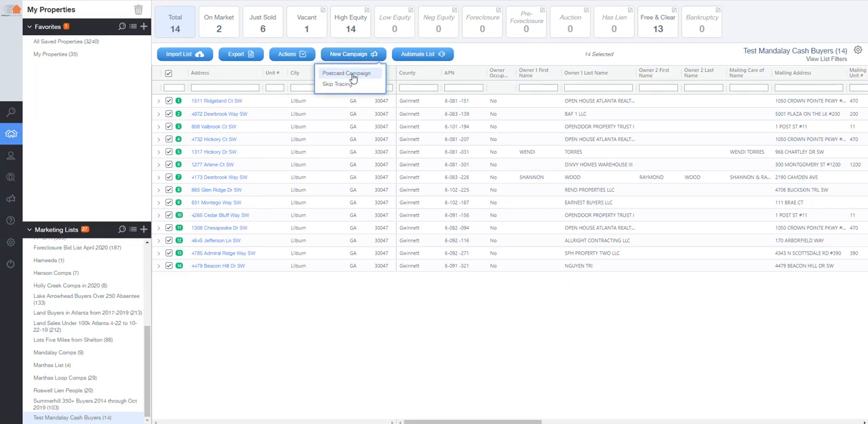
{"action": "left_click", "coordinate": [347, 73]}
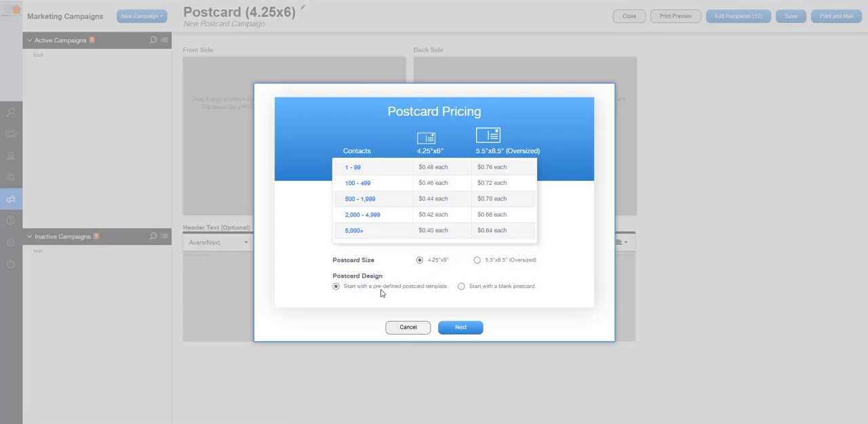
{"action": "mouse_move", "coordinate": [385, 294]}
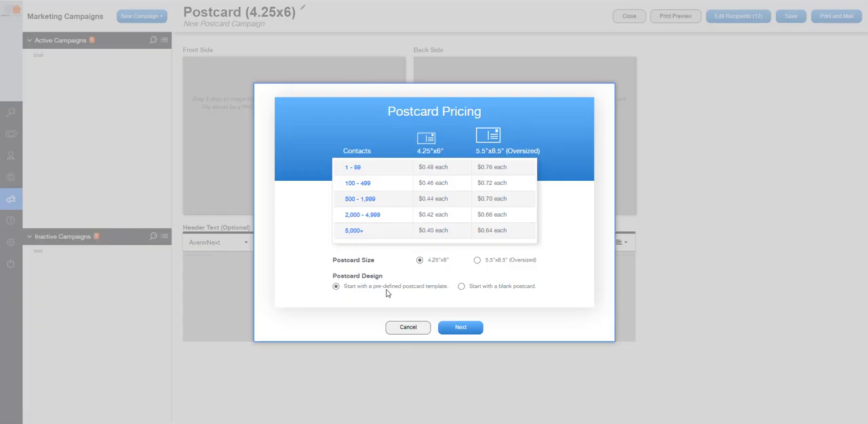
{"action": "mouse_move", "coordinate": [483, 265]}
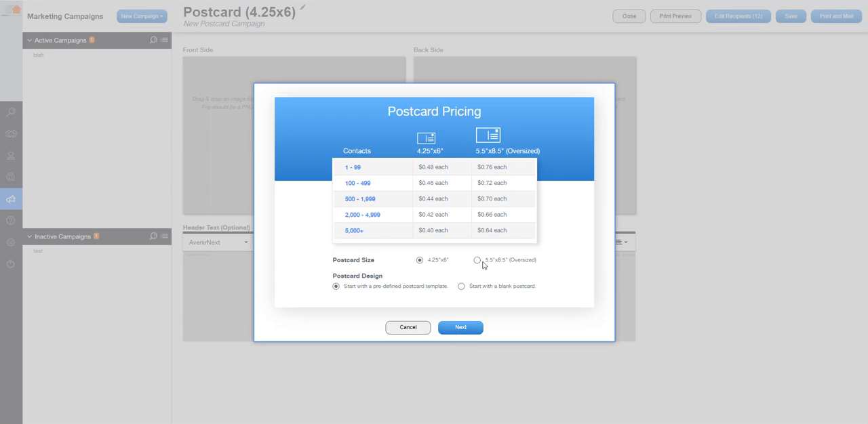
{"action": "left_click", "coordinate": [477, 260]}
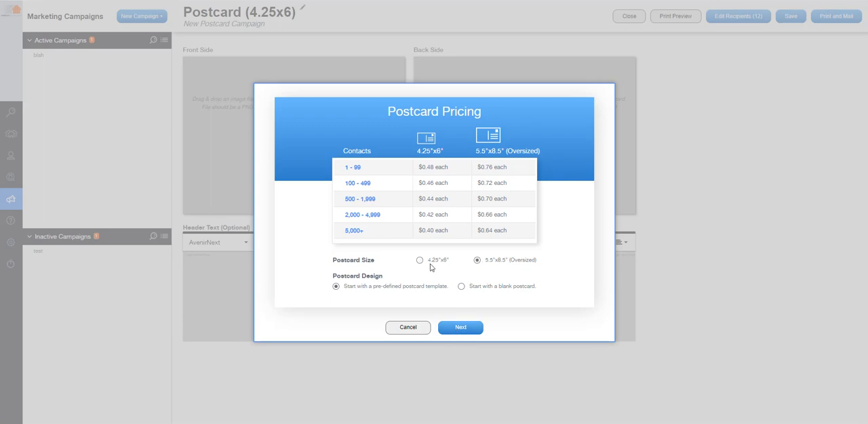
{"action": "left_click", "coordinate": [461, 329]}
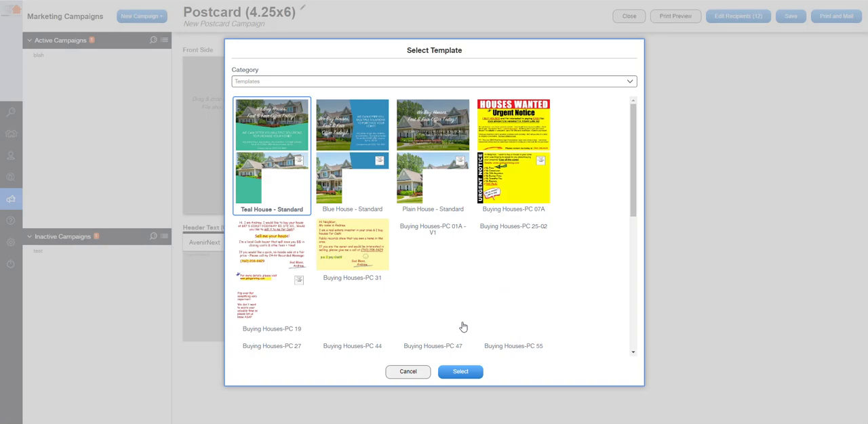
{"action": "scroll", "scroll_direction": "down", "scroll_amount": 3}
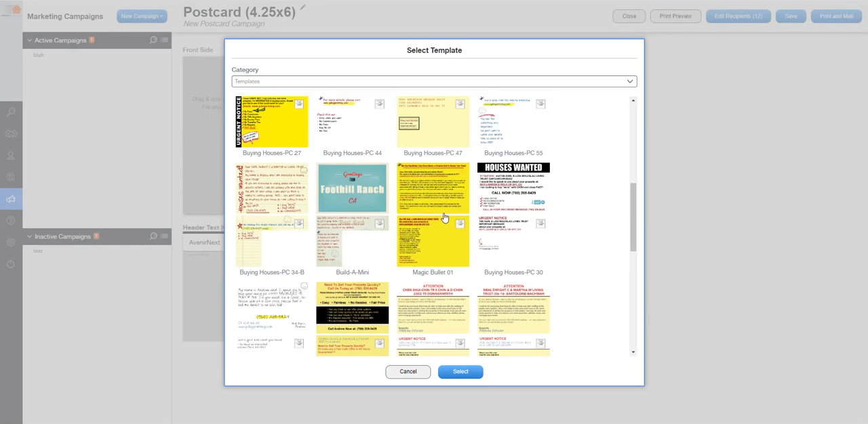
{"action": "scroll", "scroll_direction": "up", "scroll_amount": 3}
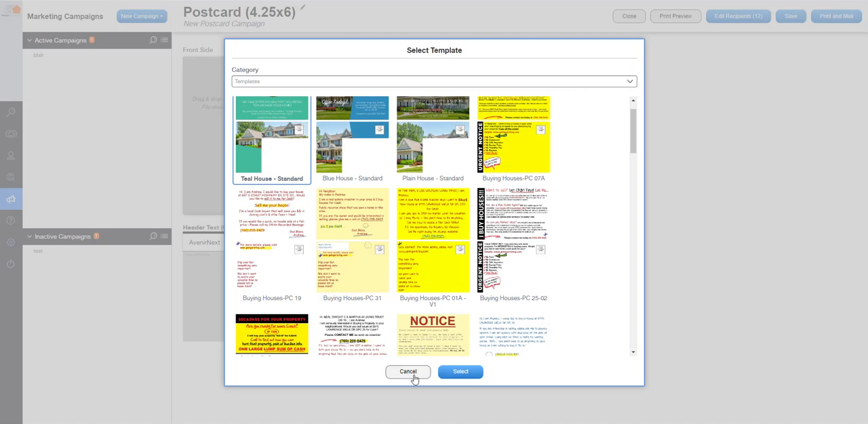
{"action": "left_click", "coordinate": [407, 372]}
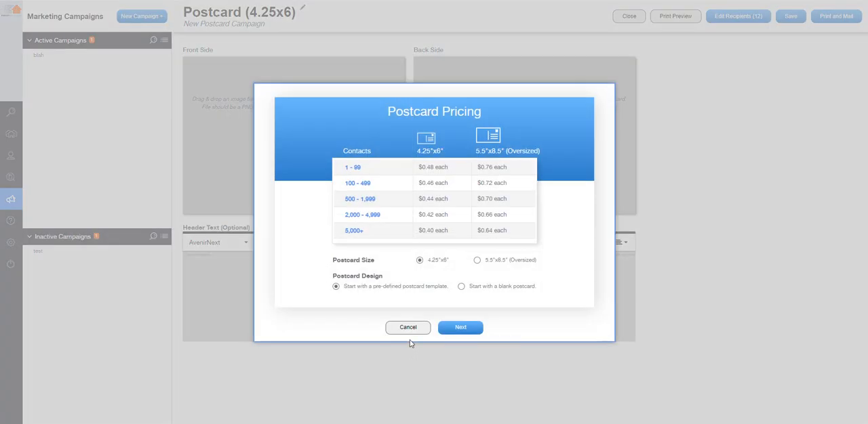
- Begin a blank 4.25x6 postcard instead, then close the draft back to Marketing Campaigns
{"action": "left_click", "coordinate": [461, 286]}
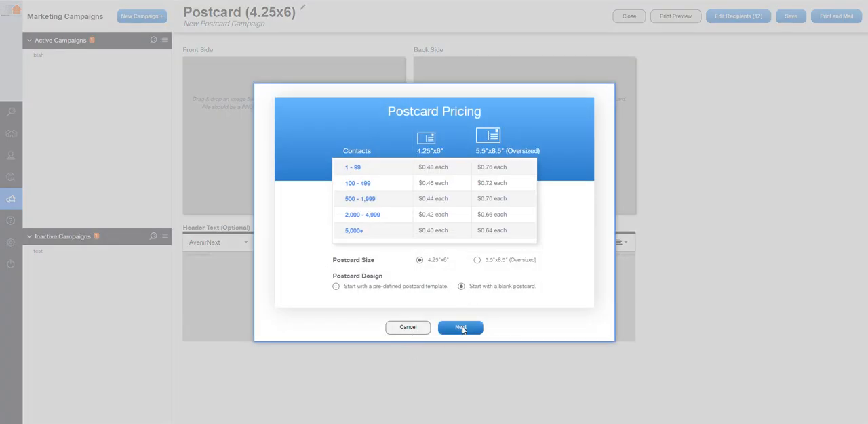
{"action": "left_click", "coordinate": [461, 328]}
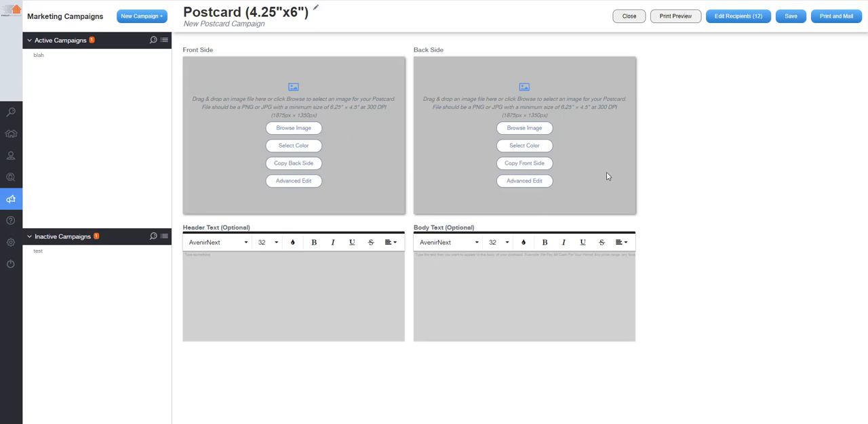
{"action": "mouse_move", "coordinate": [835, 16]}
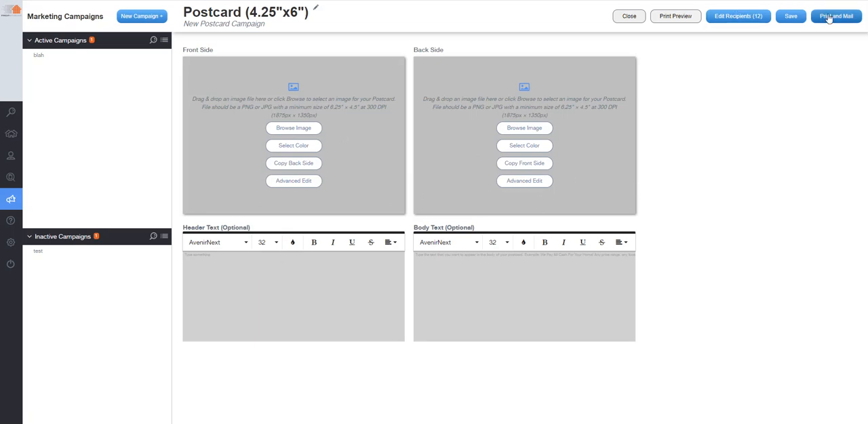
{"action": "mouse_move", "coordinate": [629, 16]}
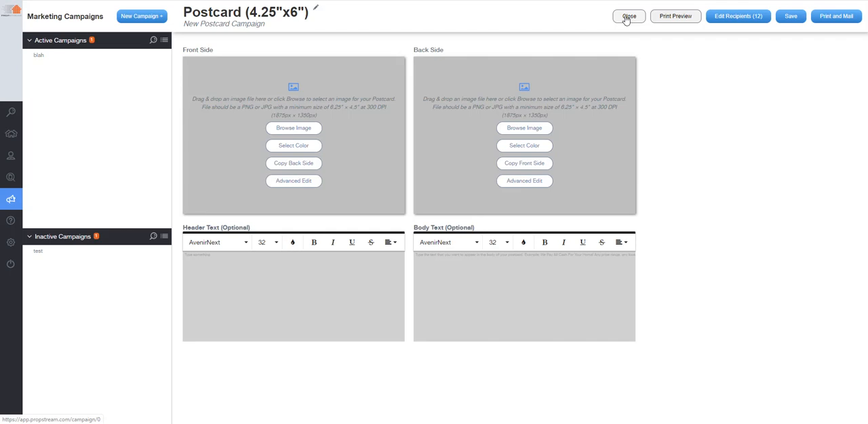
{"action": "left_click", "coordinate": [627, 17]}
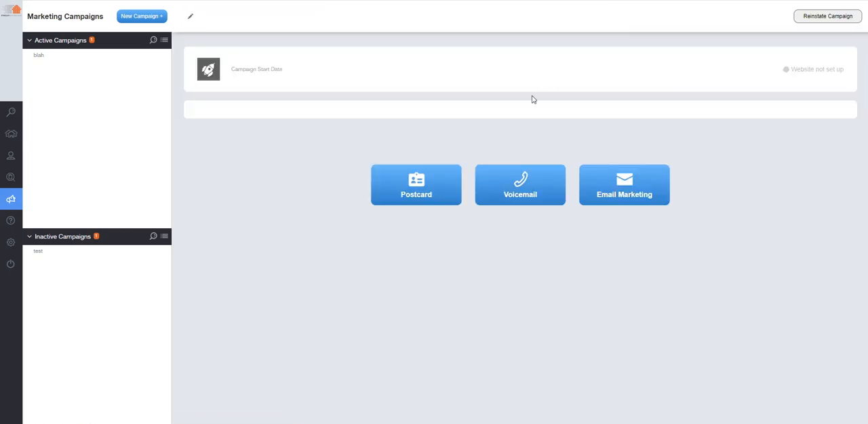
{"action": "left_click", "coordinate": [38, 54]}
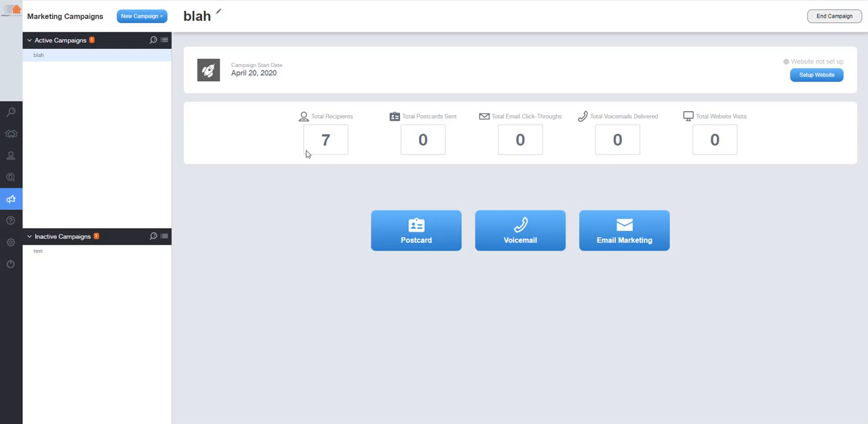
{"action": "mouse_move", "coordinate": [480, 156]}
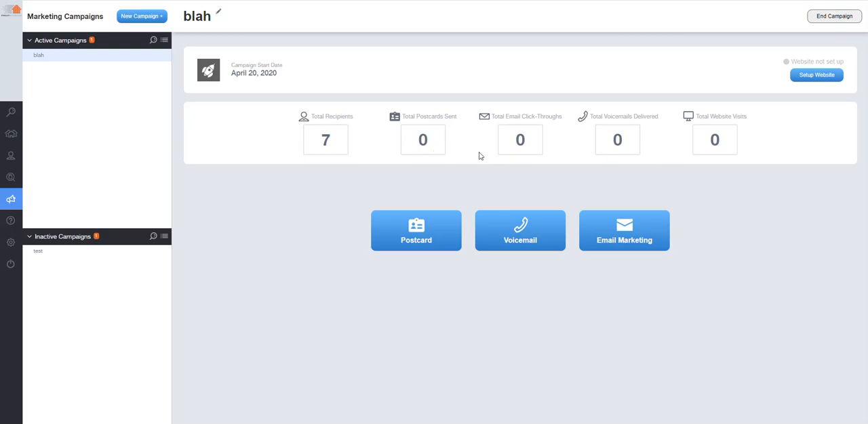
{"action": "mouse_move", "coordinate": [549, 174]}
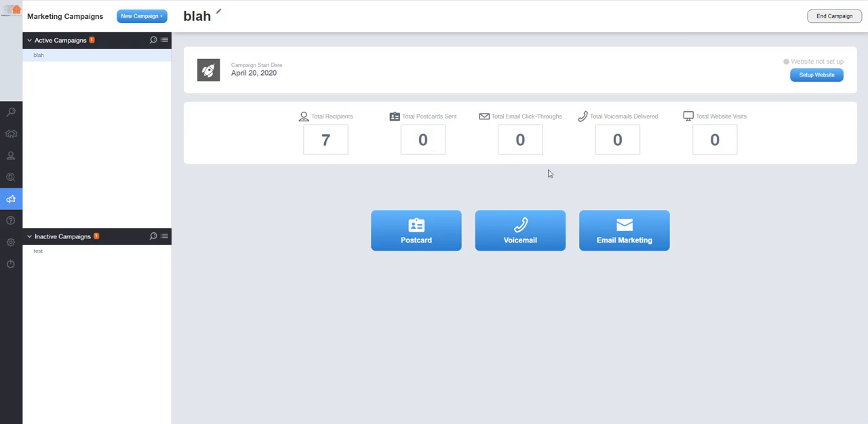
{"action": "left_click", "coordinate": [624, 230]}
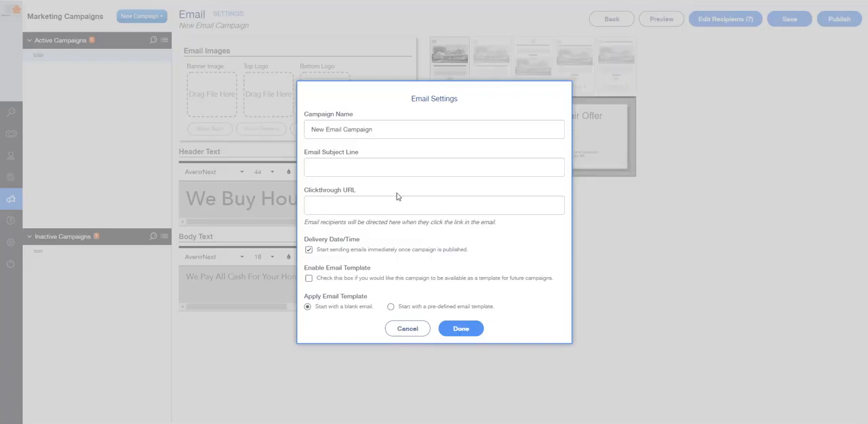
{"action": "mouse_move", "coordinate": [380, 287]}
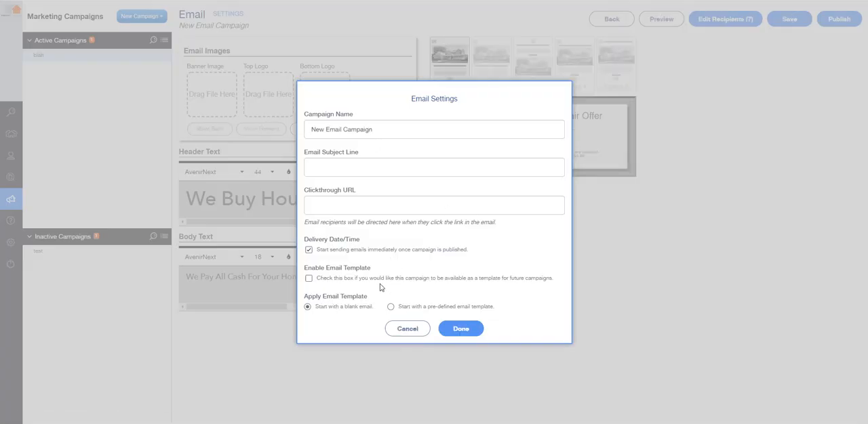
{"action": "left_click", "coordinate": [461, 328]}
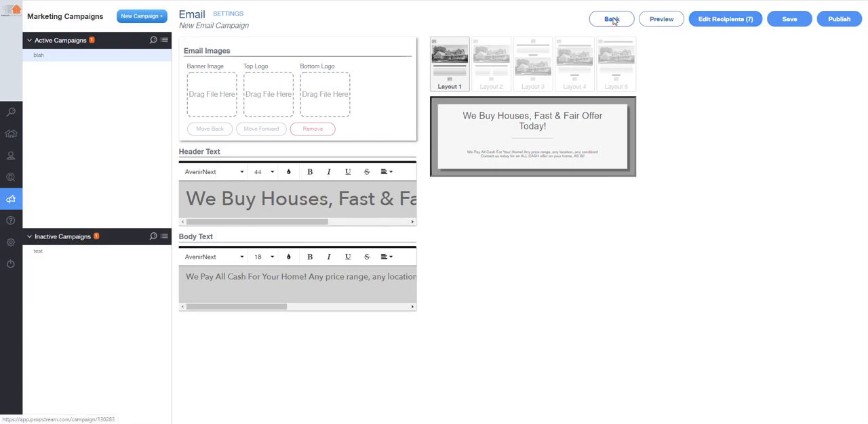
{"action": "left_click", "coordinate": [610, 19]}
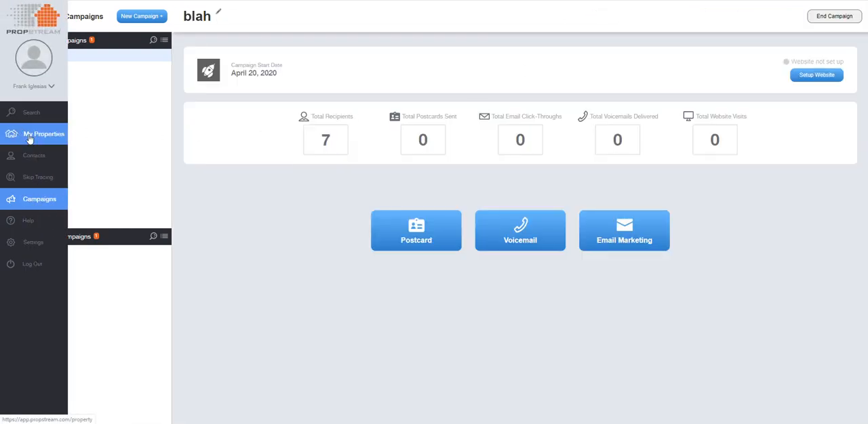
- Go to My Properties and load the Test Mandalay Cash Buyers marketing list
{"action": "left_click", "coordinate": [43, 133]}
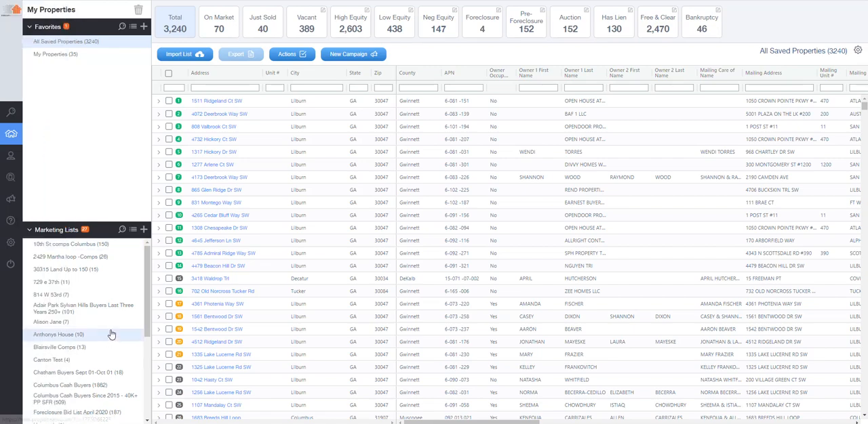
{"action": "left_click", "coordinate": [70, 417]}
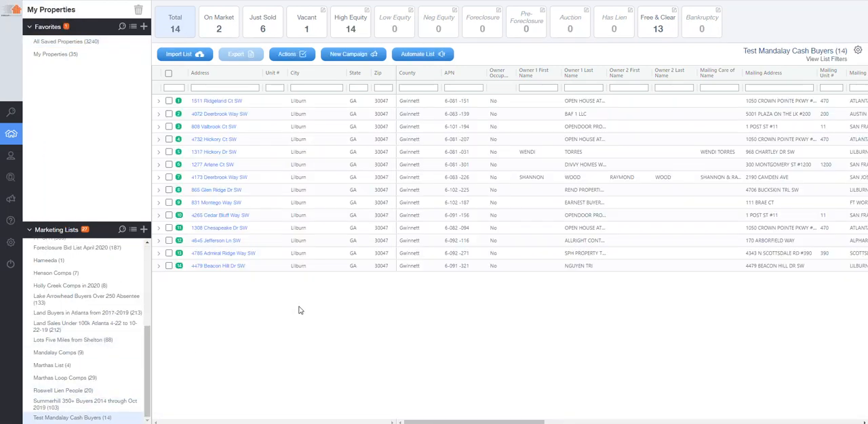
{"action": "mouse_move", "coordinate": [404, 295]}
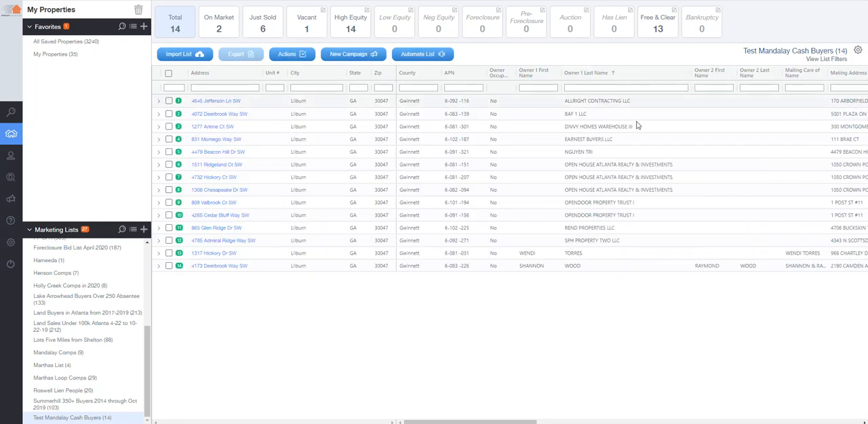
{"action": "mouse_move", "coordinate": [608, 206]}
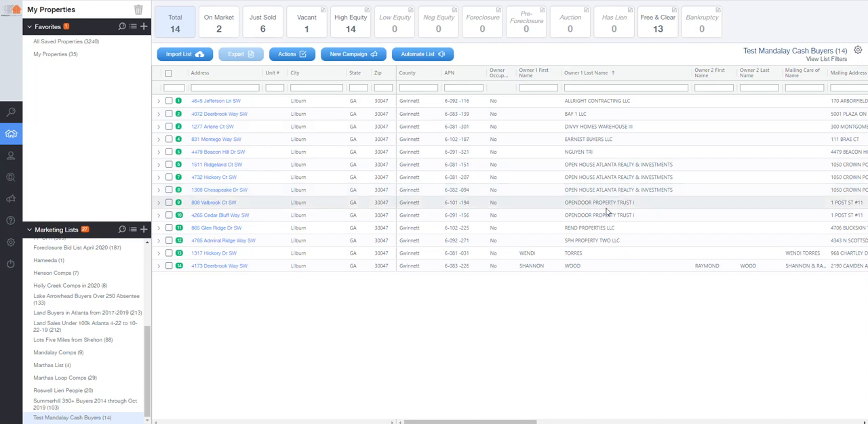
{"action": "mouse_move", "coordinate": [599, 214]}
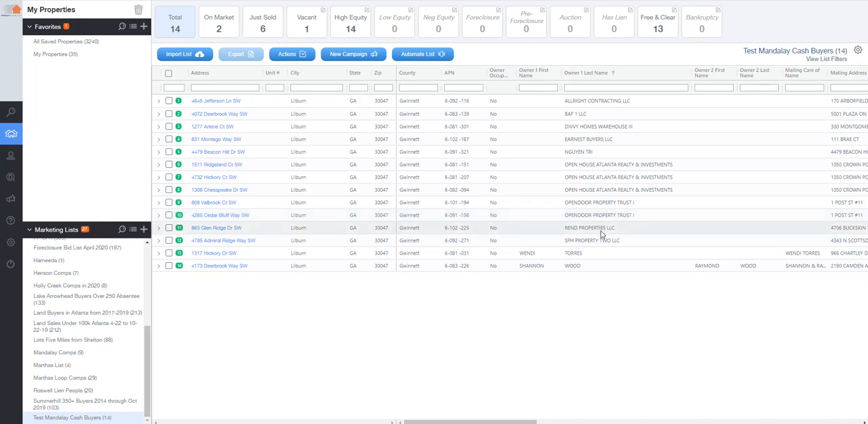
{"action": "mouse_move", "coordinate": [586, 249]}
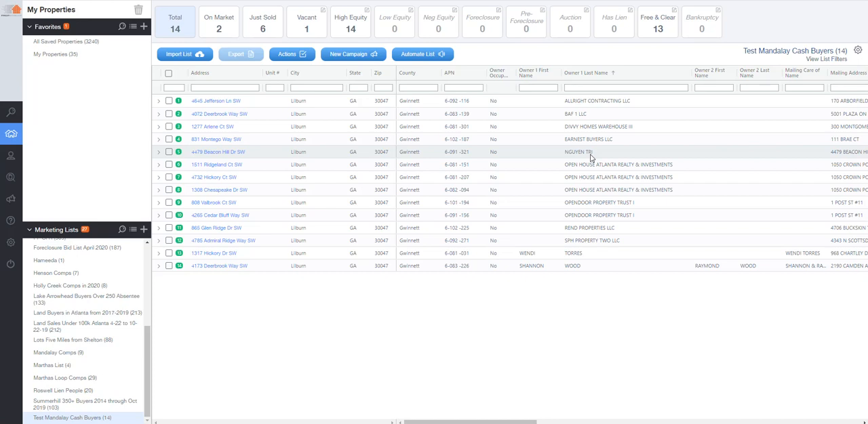
{"action": "mouse_move", "coordinate": [588, 138]}
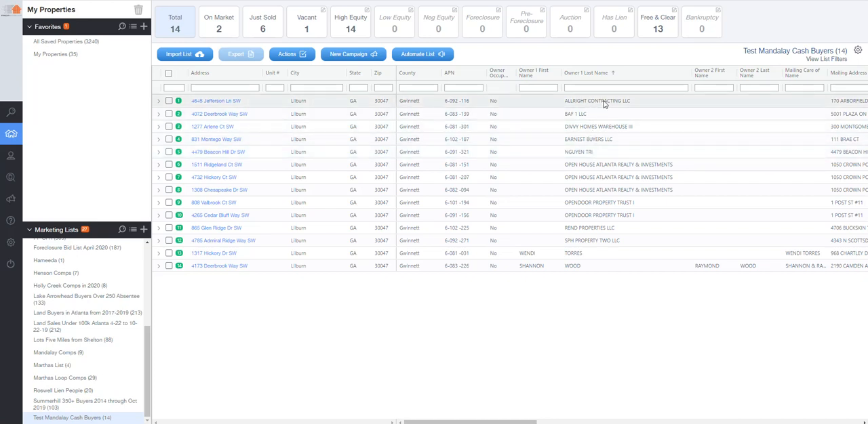
{"action": "mouse_move", "coordinate": [613, 100]}
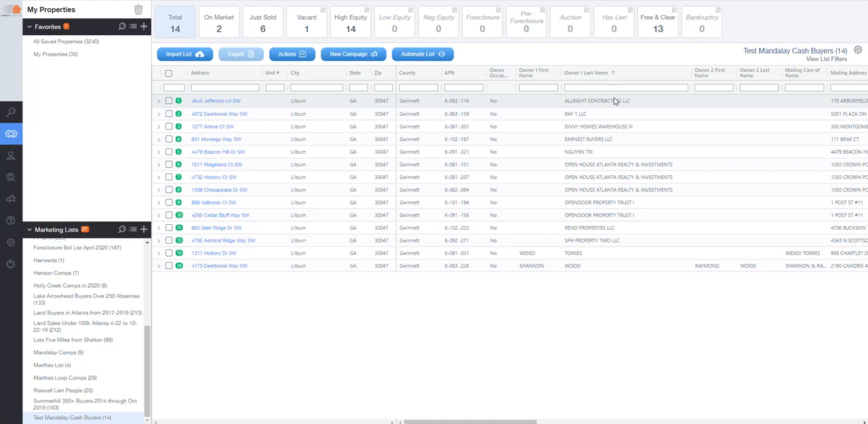
{"action": "mouse_move", "coordinate": [570, 180]}
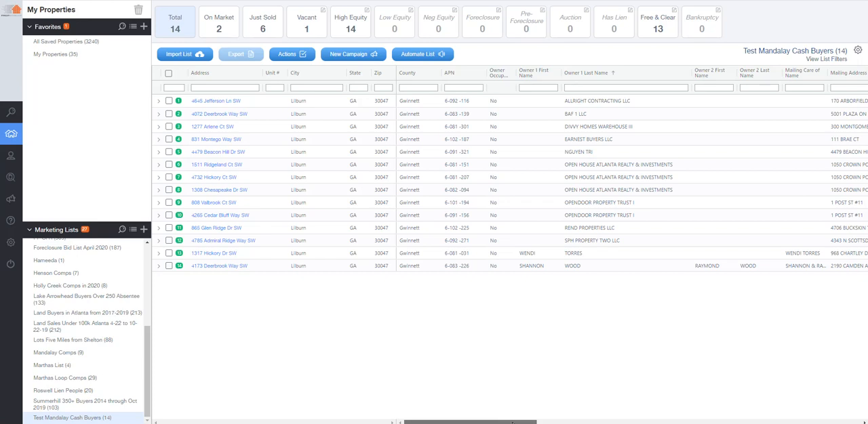
- Scroll the table right past sale history, loans, values, equity and MLS status columns
{"action": "scroll", "scroll_direction": "right", "scroll_amount": 3}
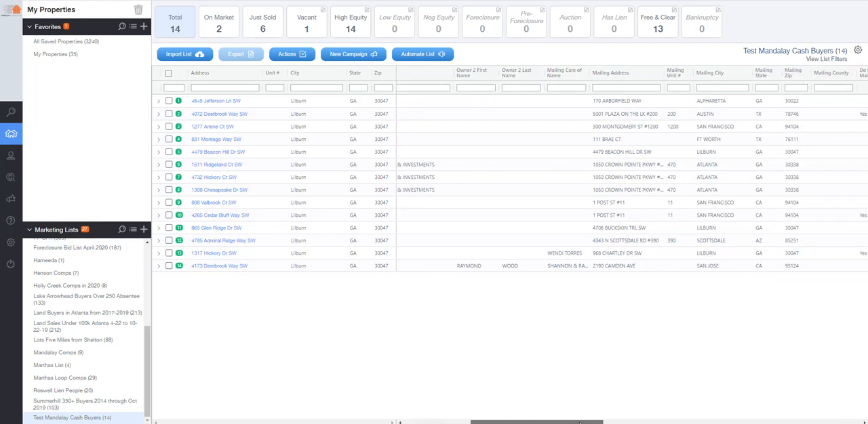
{"action": "scroll", "scroll_direction": "right", "scroll_amount": 3}
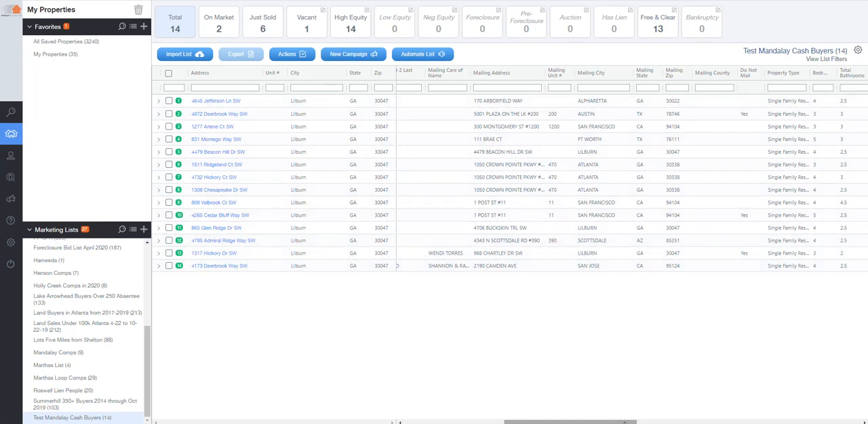
{"action": "scroll", "scroll_direction": "right", "scroll_amount": 3}
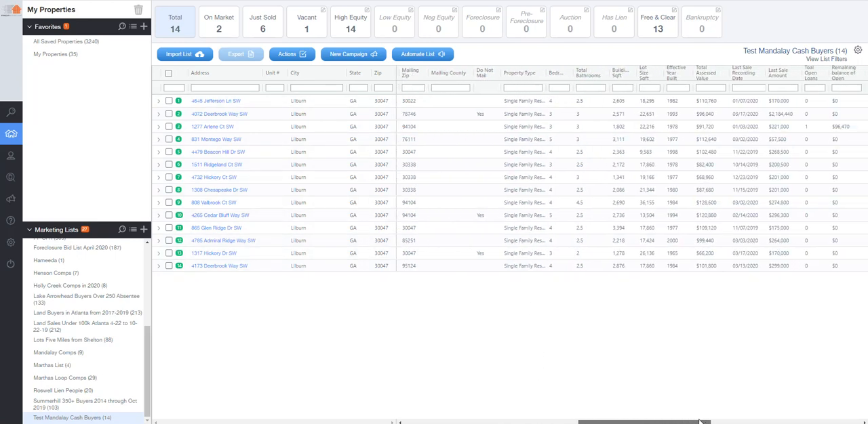
{"action": "scroll", "scroll_direction": "right", "scroll_amount": 3}
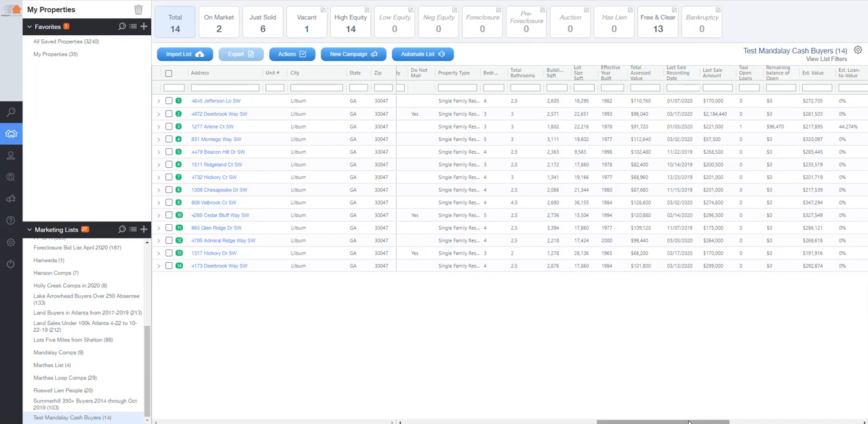
{"action": "scroll", "scroll_direction": "right", "scroll_amount": 3}
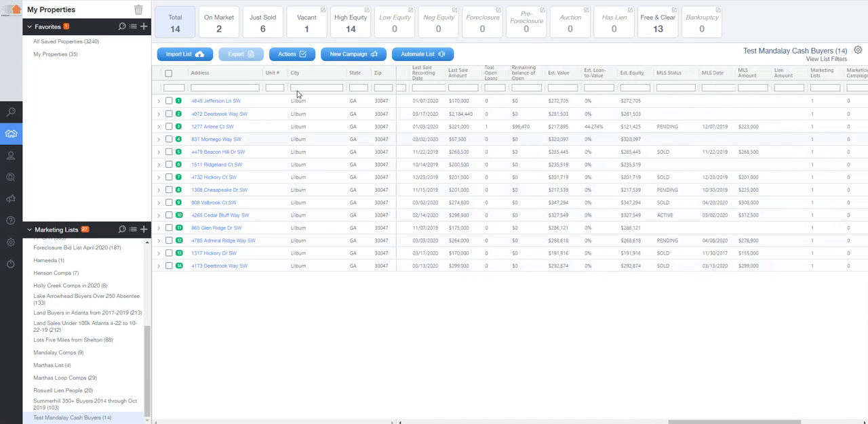
{"action": "mouse_move", "coordinate": [572, 190]}
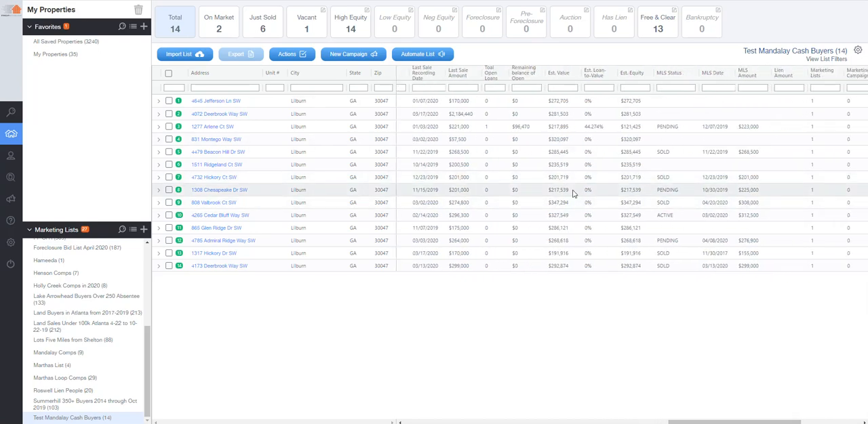
{"action": "mouse_move", "coordinate": [676, 295]}
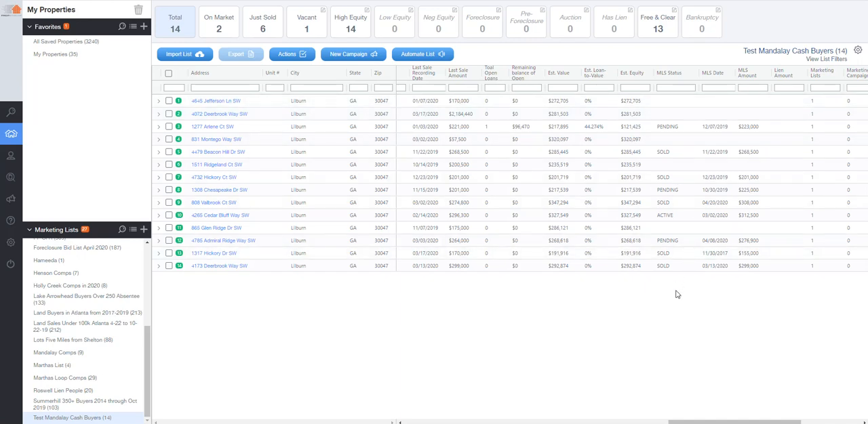
{"action": "mouse_move", "coordinate": [660, 324]}
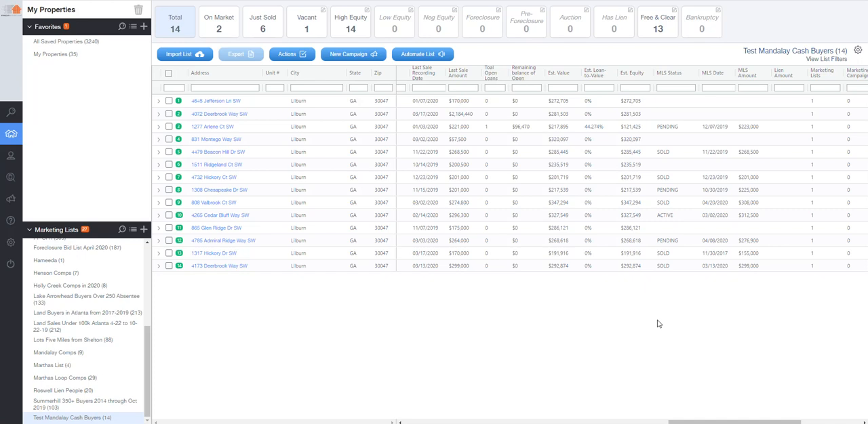
{"action": "mouse_move", "coordinate": [529, 139]}
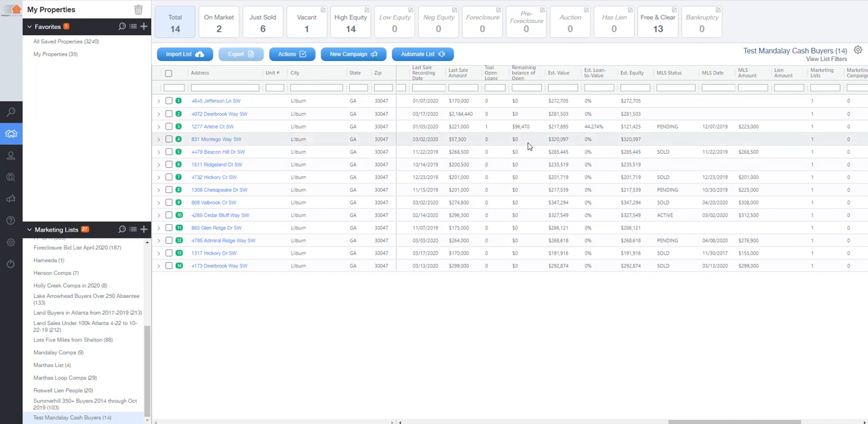